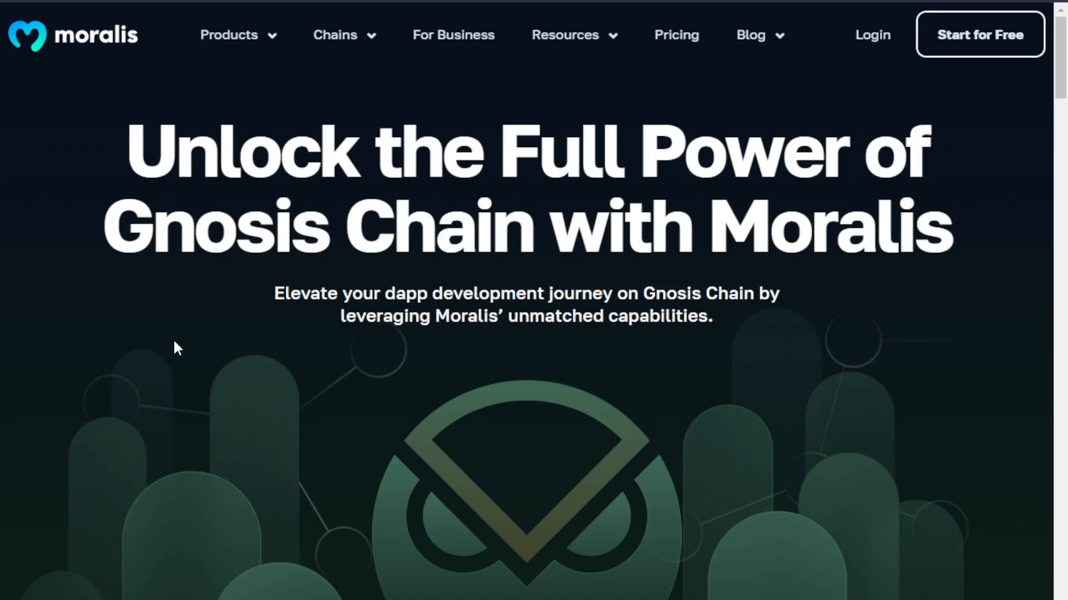
- Scroll DefiLlama's Gnosis page past the $244.41m TVL chart down to the protocol rankings
{"action": "scroll", "scroll_direction": "down", "scroll_amount": 3}
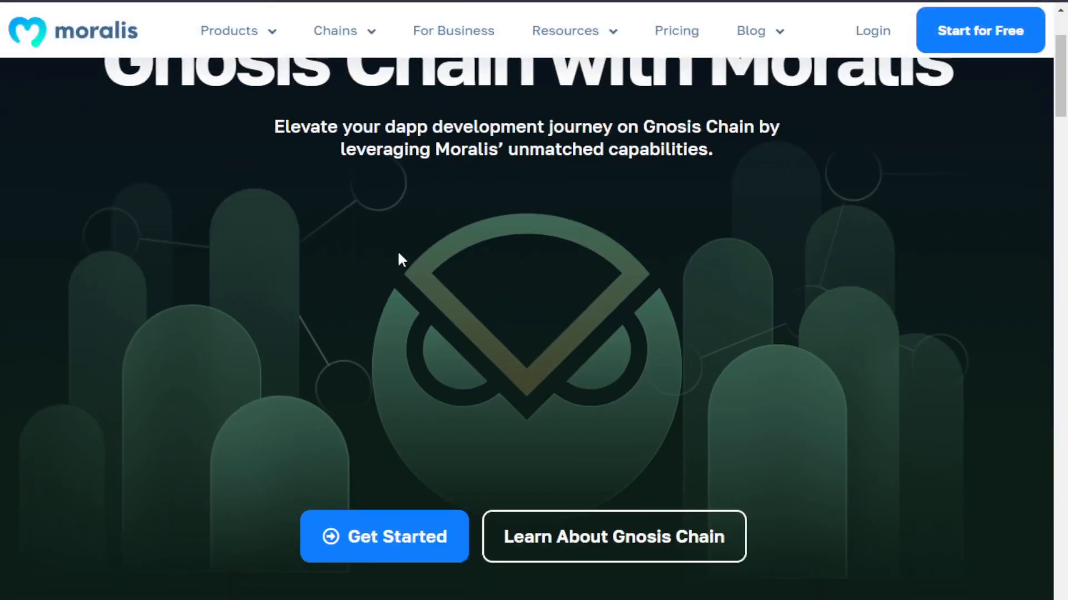
{"action": "scroll", "scroll_direction": "down", "scroll_amount": 3}
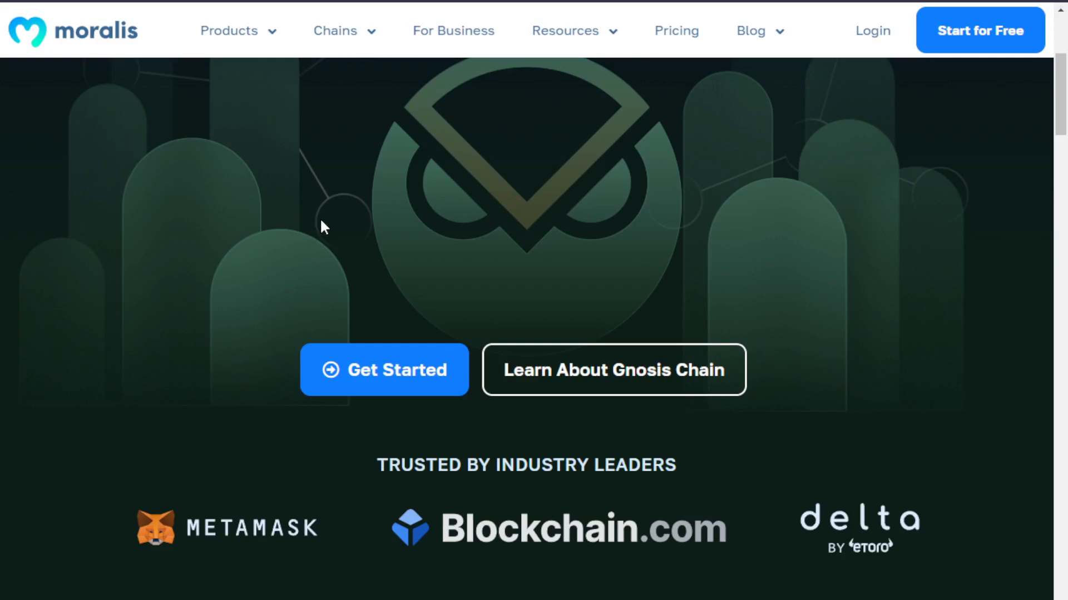
{"action": "scroll", "scroll_direction": "down", "scroll_amount": 3}
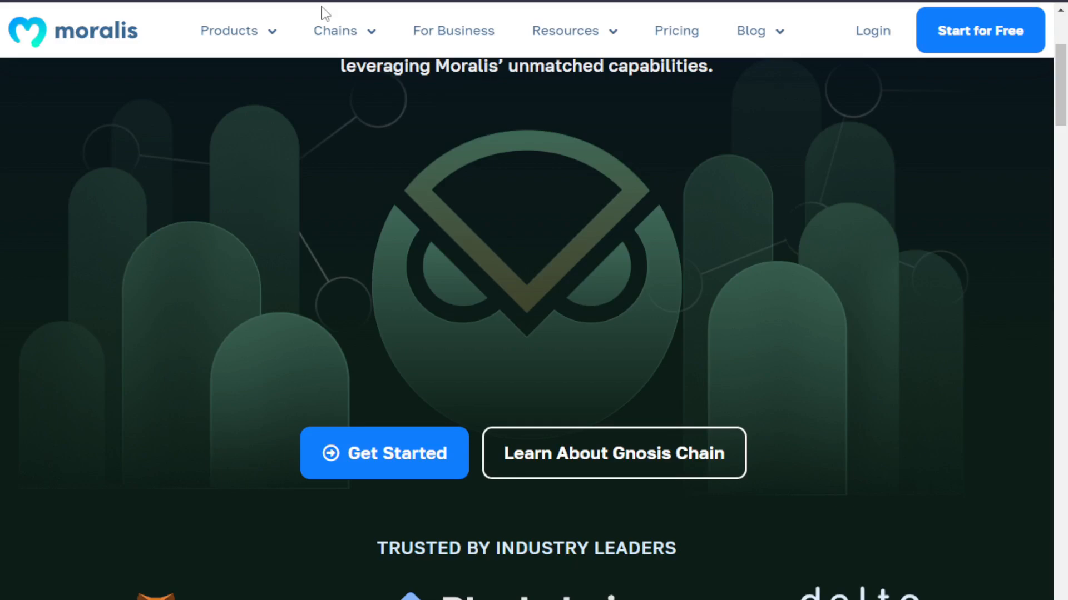
{"action": "scroll", "scroll_direction": "down", "scroll_amount": 3}
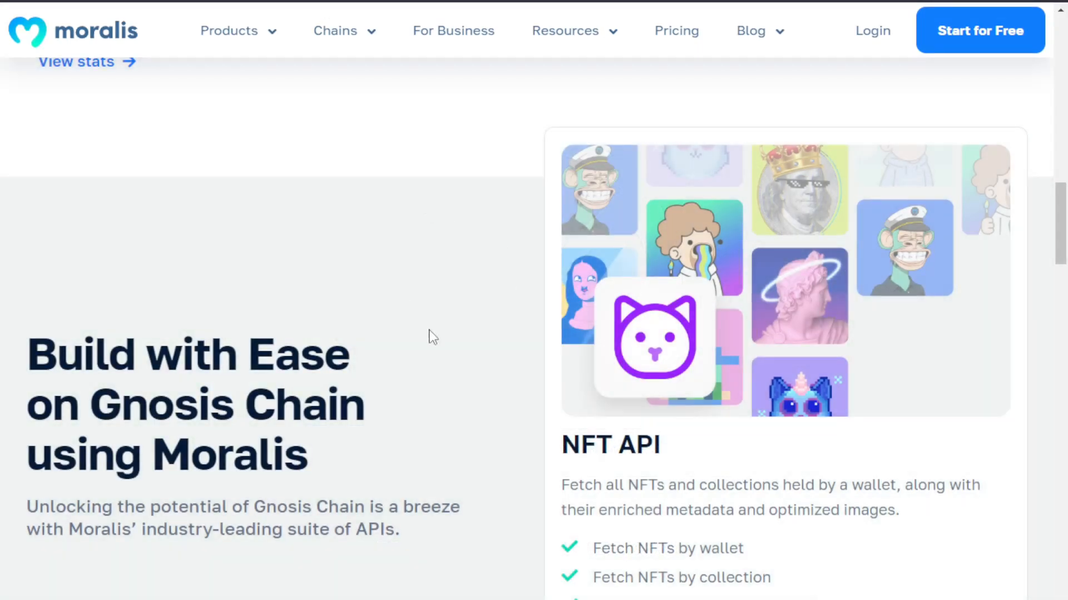
{"action": "scroll", "scroll_direction": "down", "scroll_amount": 3}
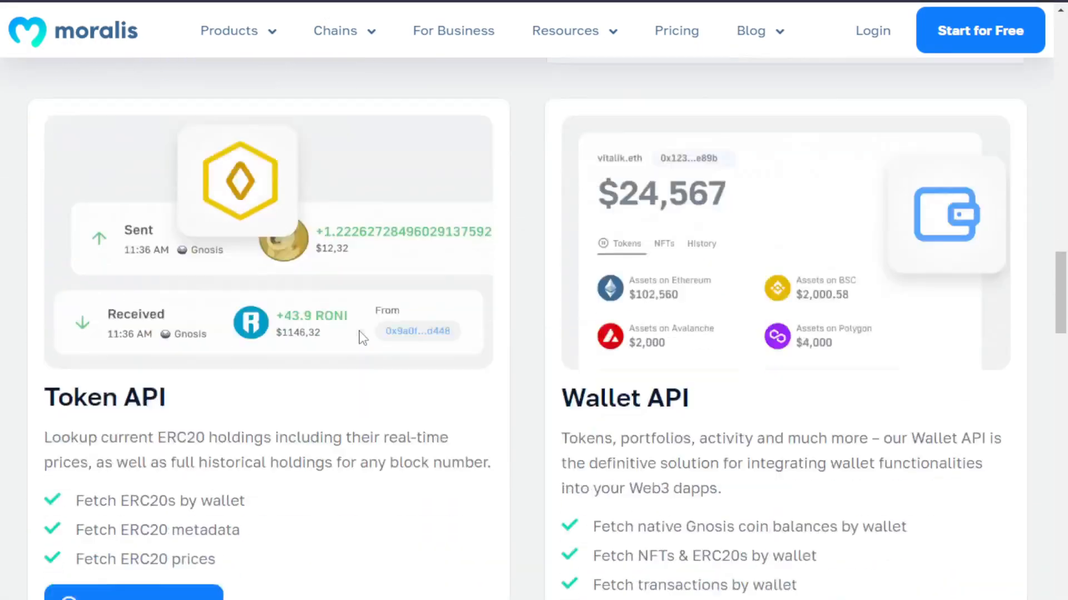
{"action": "scroll", "scroll_direction": "down", "scroll_amount": 3}
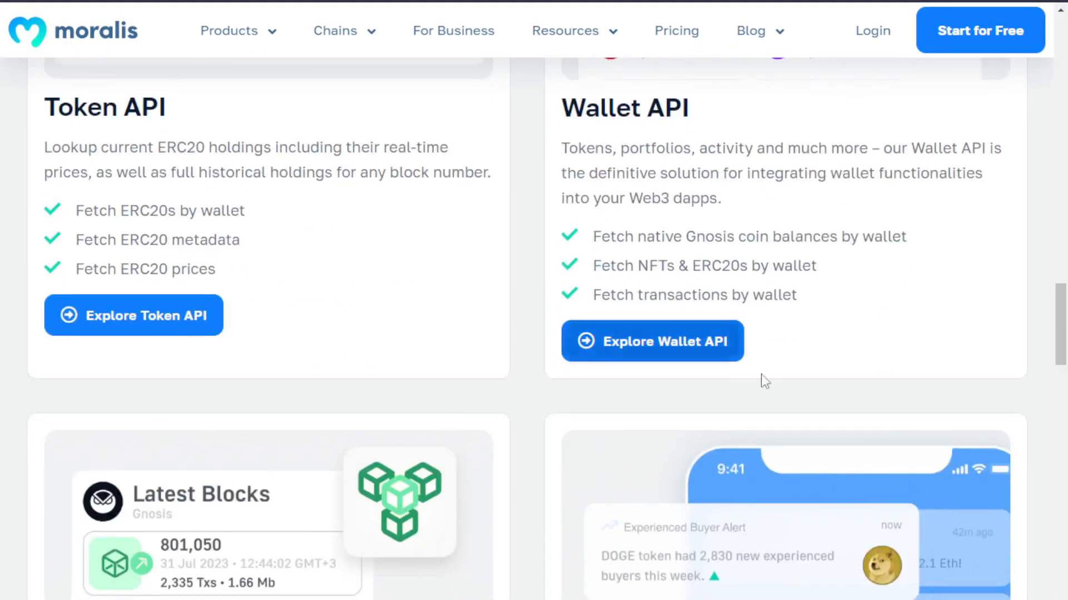
{"action": "scroll", "scroll_direction": "down", "scroll_amount": 3}
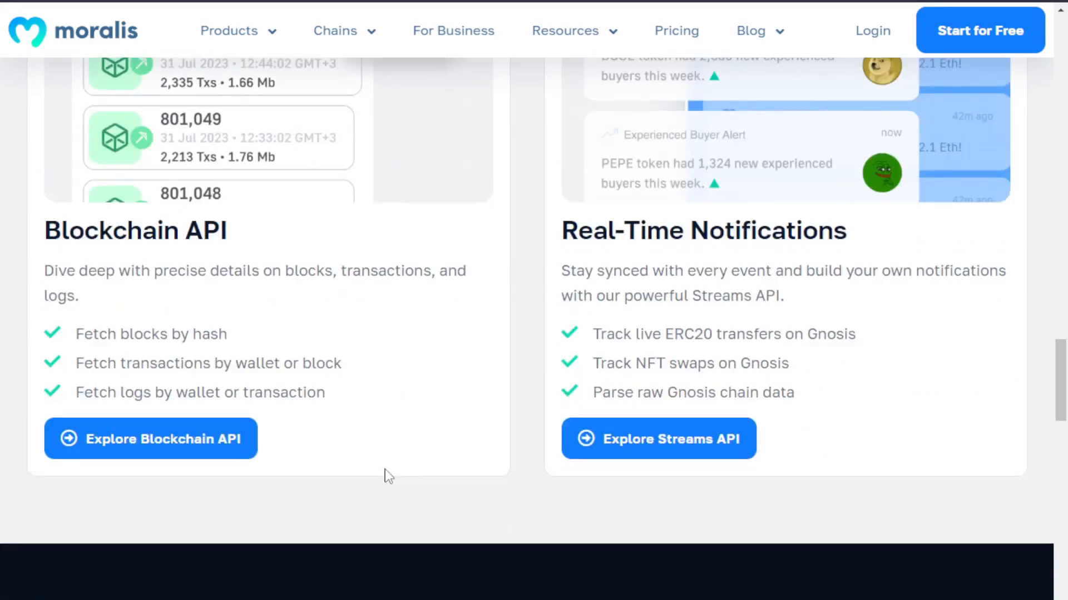
{"action": "mouse_move", "coordinate": [806, 437]}
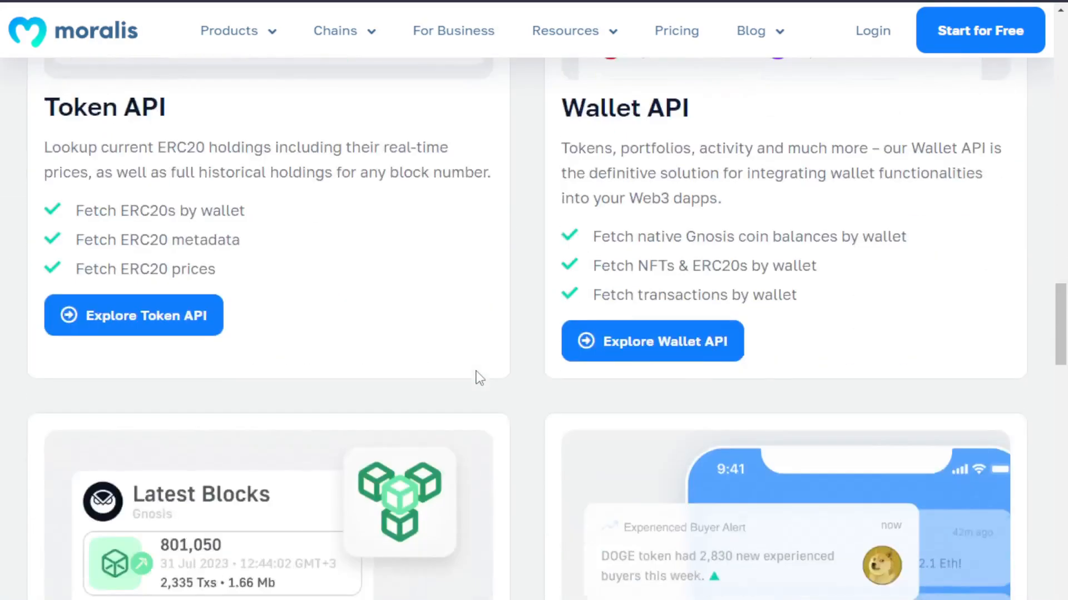
{"action": "scroll", "scroll_direction": "down", "scroll_amount": 3}
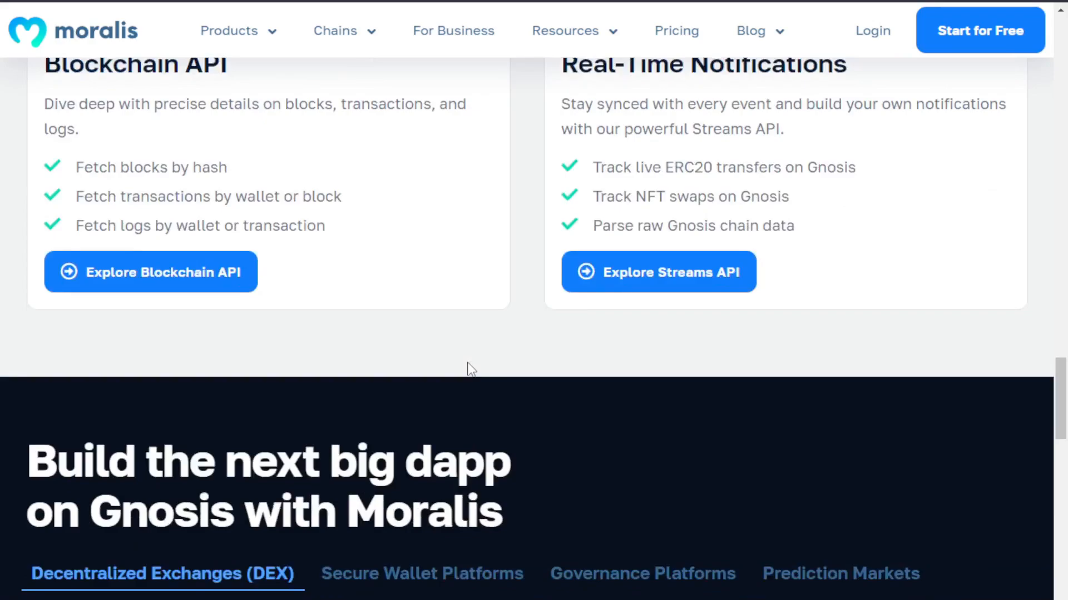
{"action": "scroll", "scroll_direction": "down", "scroll_amount": 3}
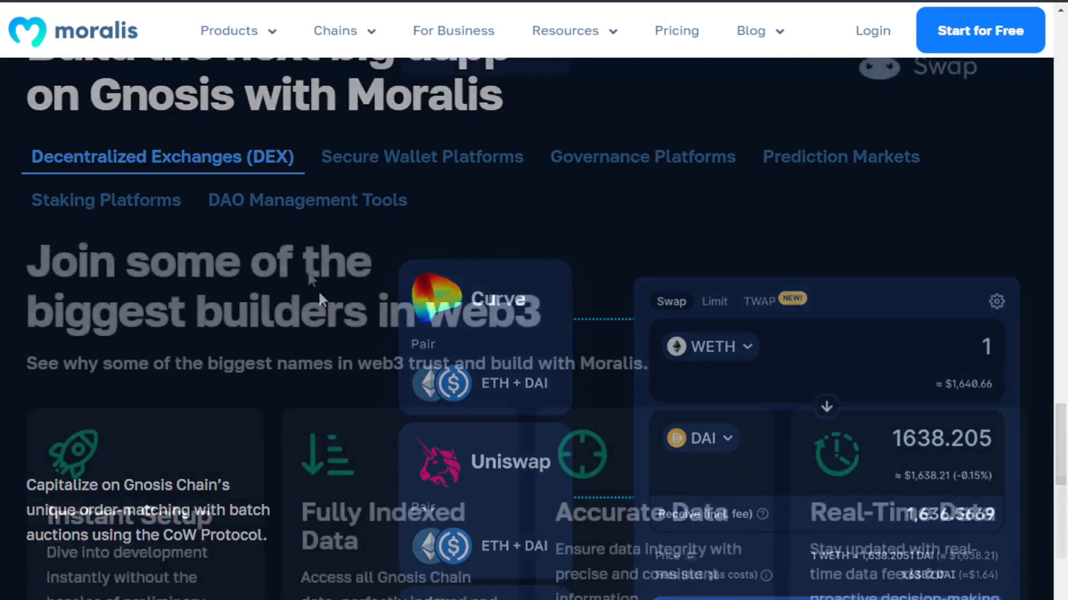
{"action": "scroll", "scroll_direction": "down", "scroll_amount": 3}
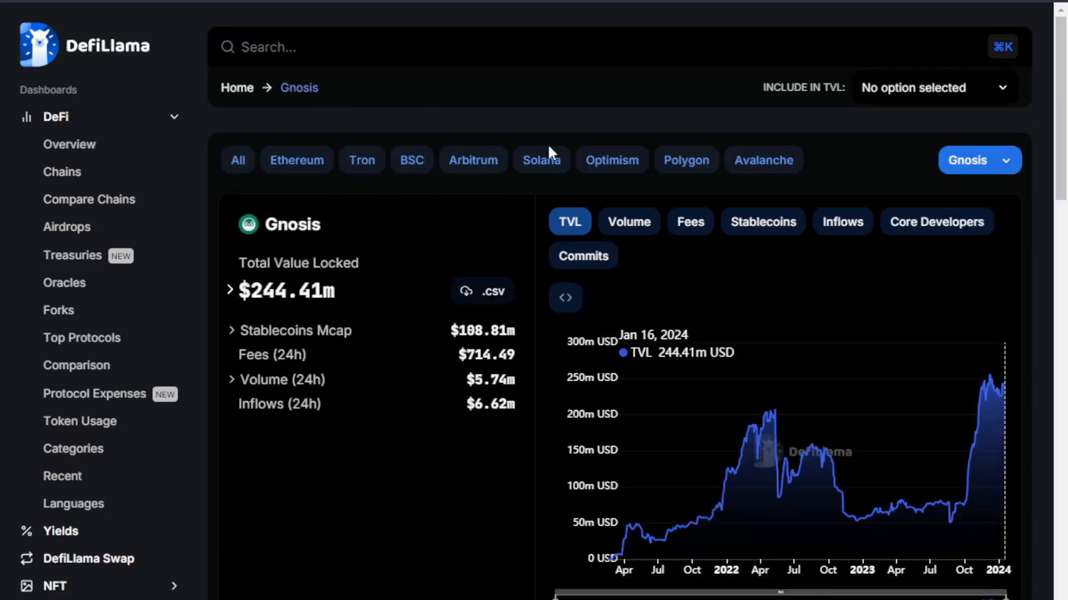
{"action": "mouse_move", "coordinate": [620, 548]}
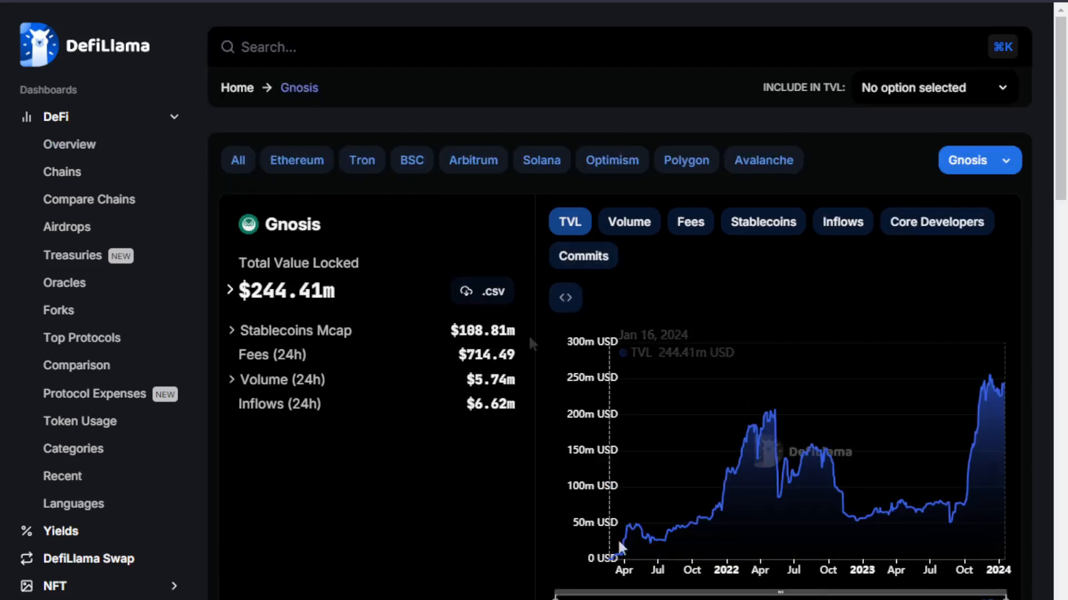
{"action": "mouse_move", "coordinate": [832, 476]}
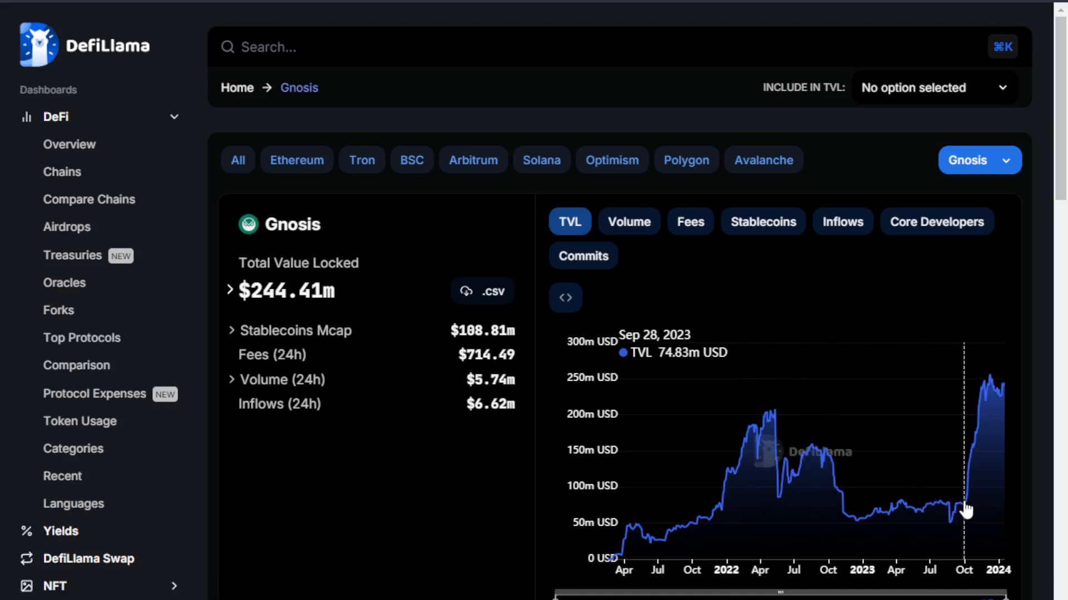
{"action": "mouse_move", "coordinate": [984, 397]}
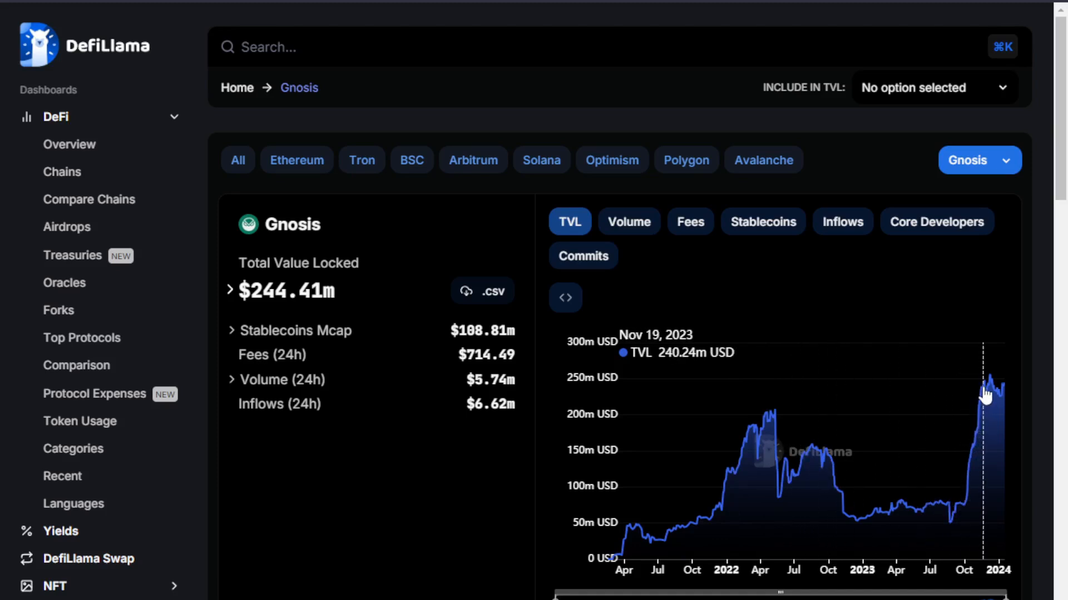
{"action": "mouse_move", "coordinate": [340, 307]}
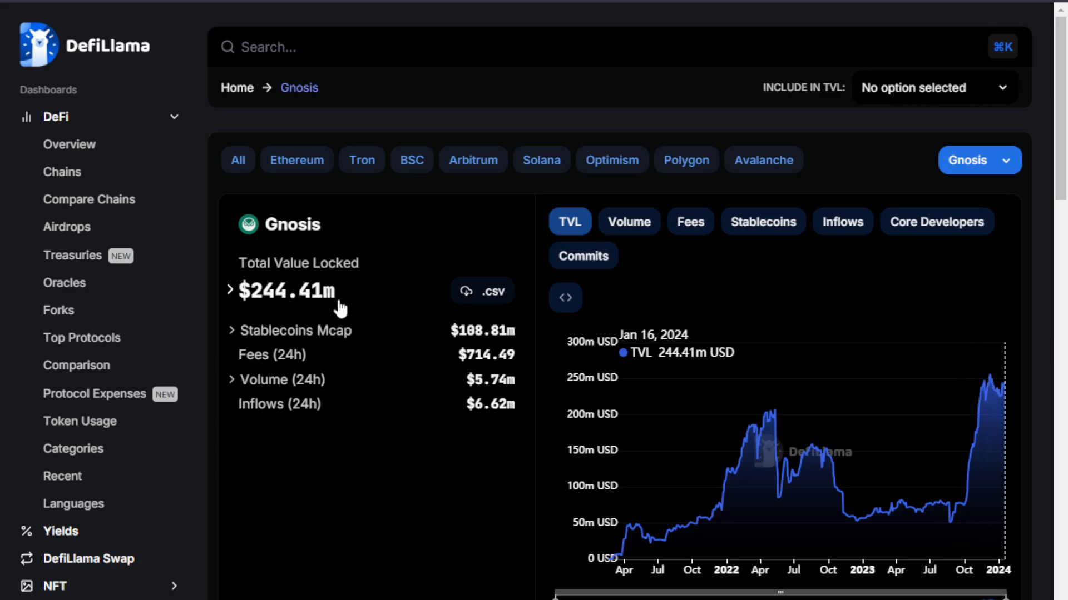
{"action": "mouse_move", "coordinate": [378, 351]}
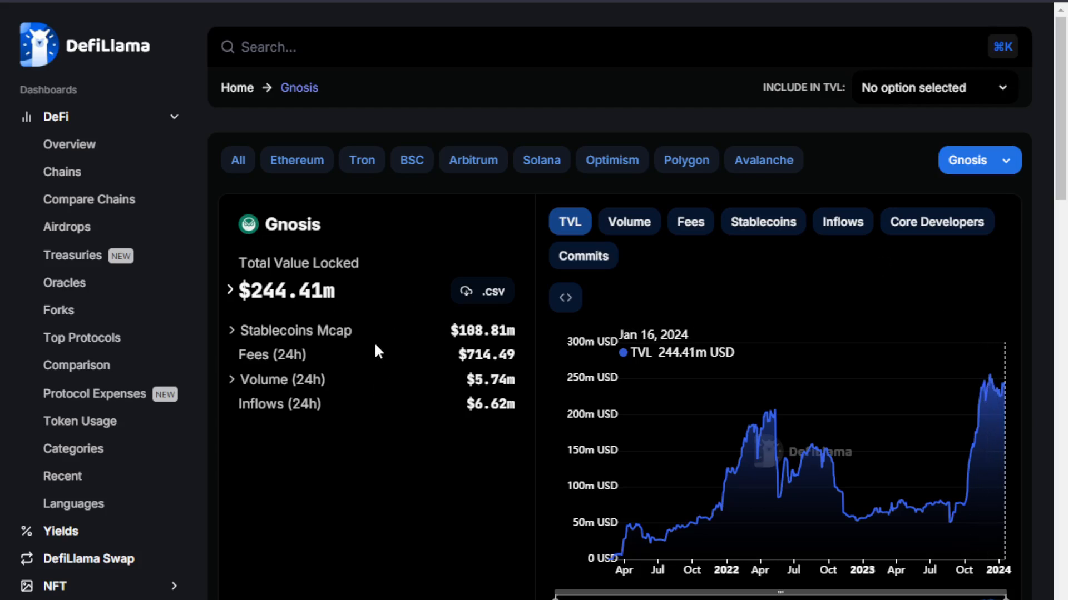
{"action": "scroll", "scroll_direction": "down", "scroll_amount": 3}
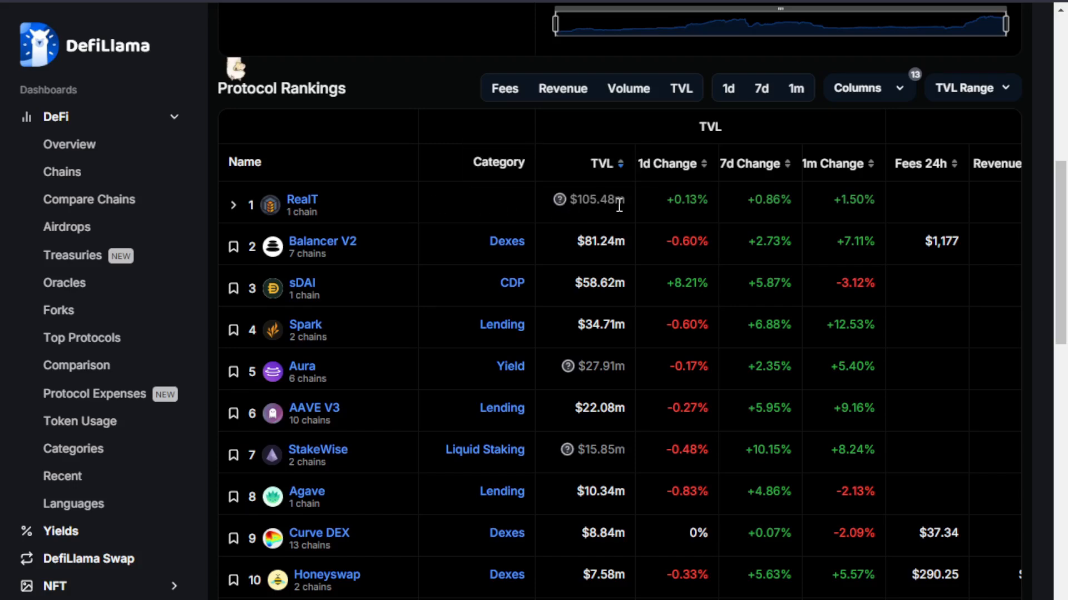
{"action": "mouse_move", "coordinate": [618, 497]}
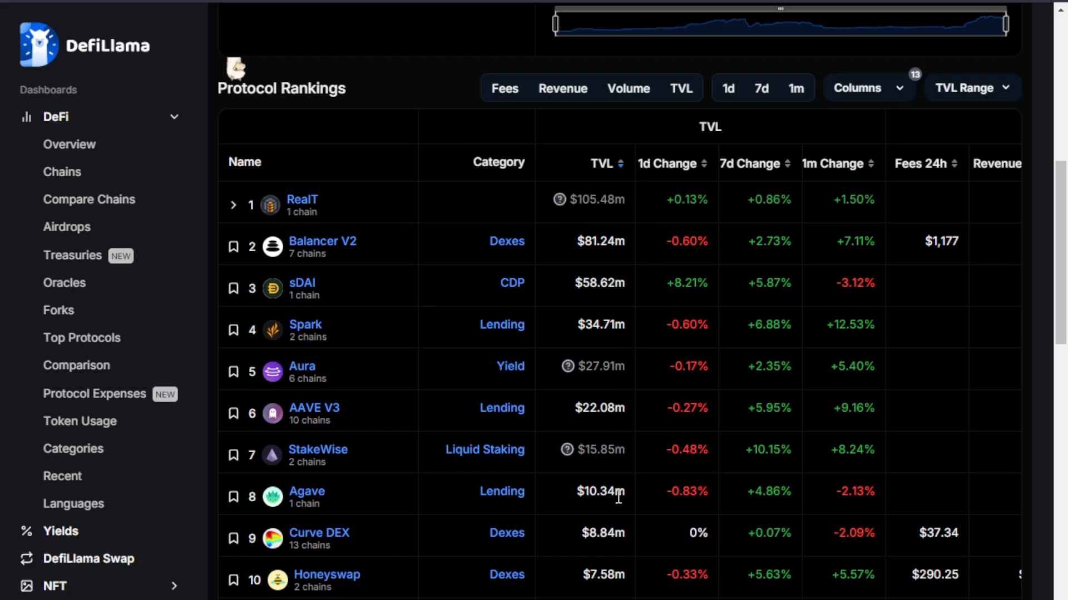
{"action": "mouse_move", "coordinate": [428, 245]}
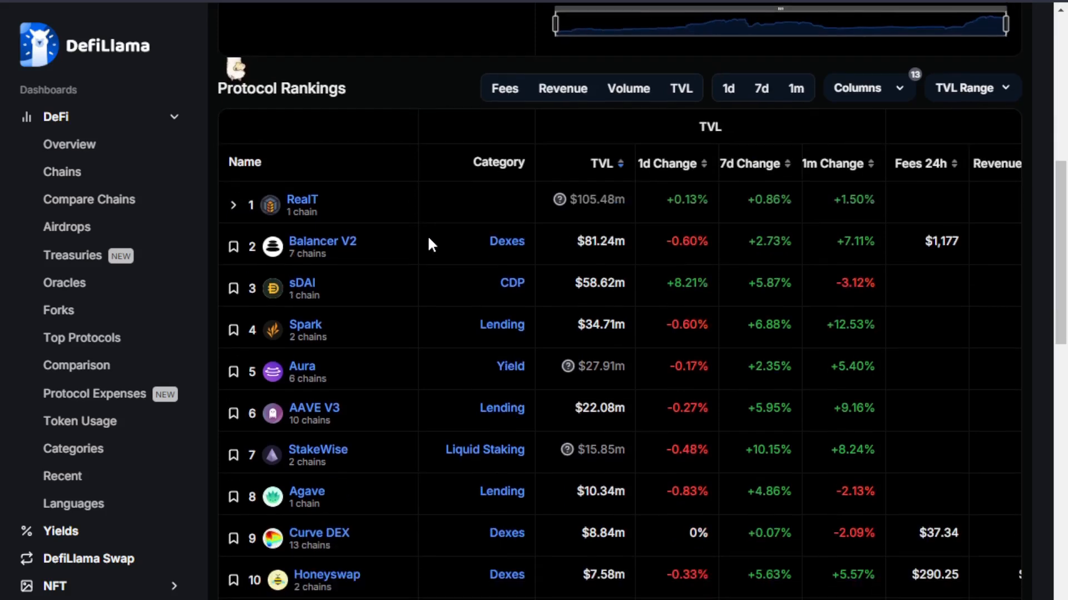
- Scroll the Gnosis protocol rankings to the low-TVL entries and back up through Honeyswap ($7.58m)
{"action": "scroll", "scroll_direction": "down", "scroll_amount": 3}
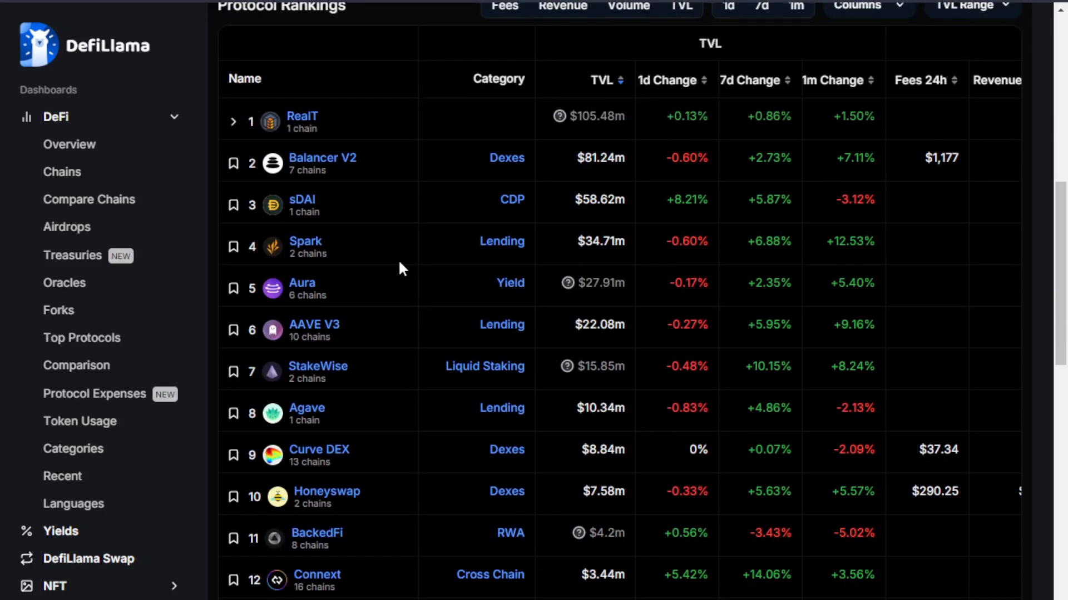
{"action": "mouse_move", "coordinate": [413, 294]}
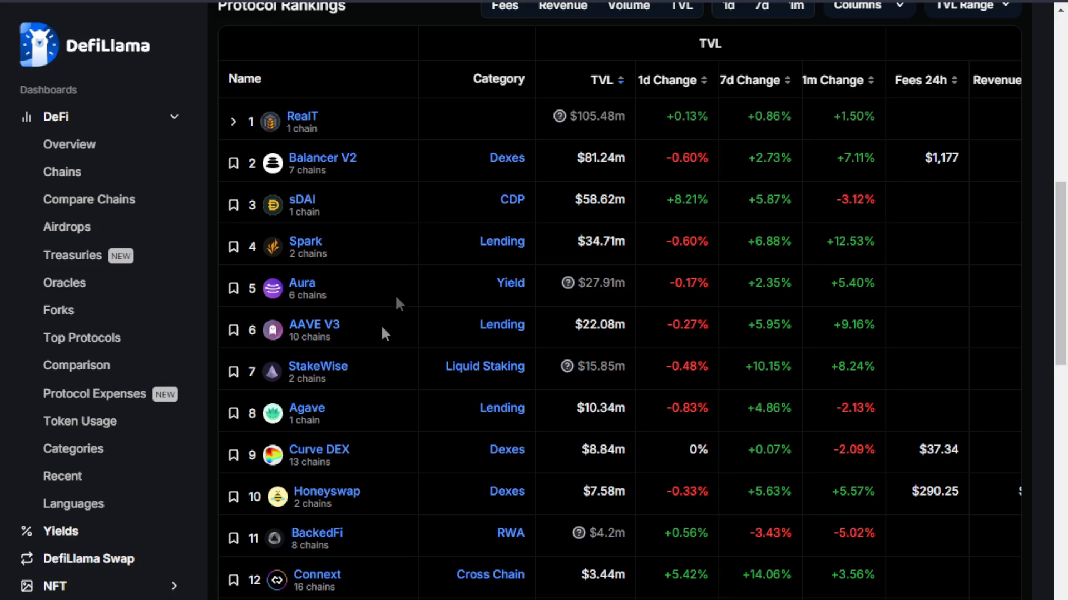
{"action": "scroll", "scroll_direction": "down", "scroll_amount": 3}
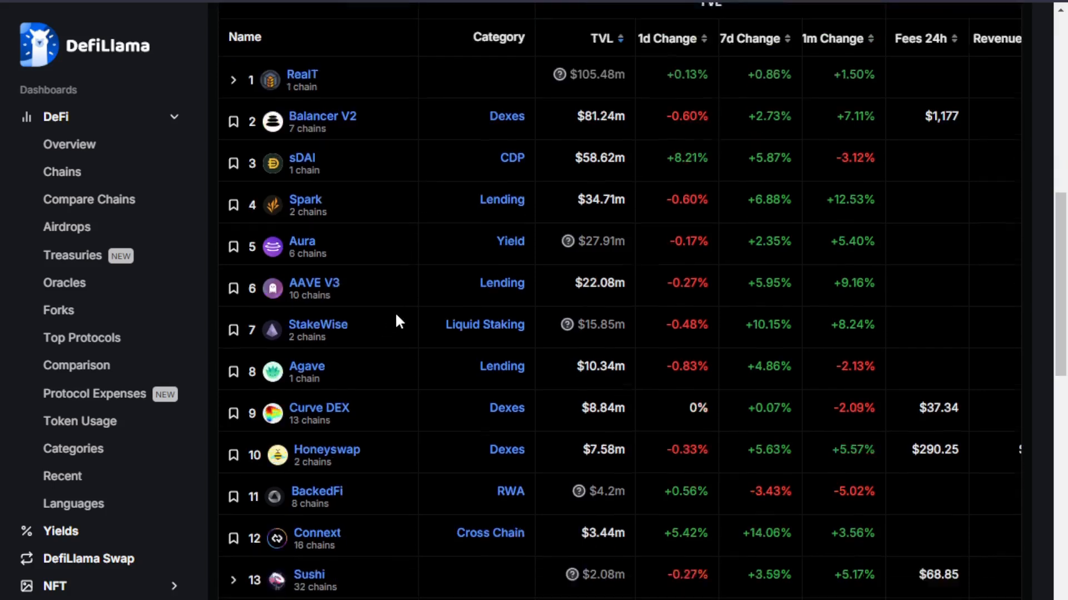
{"action": "scroll", "scroll_direction": "down", "scroll_amount": 3}
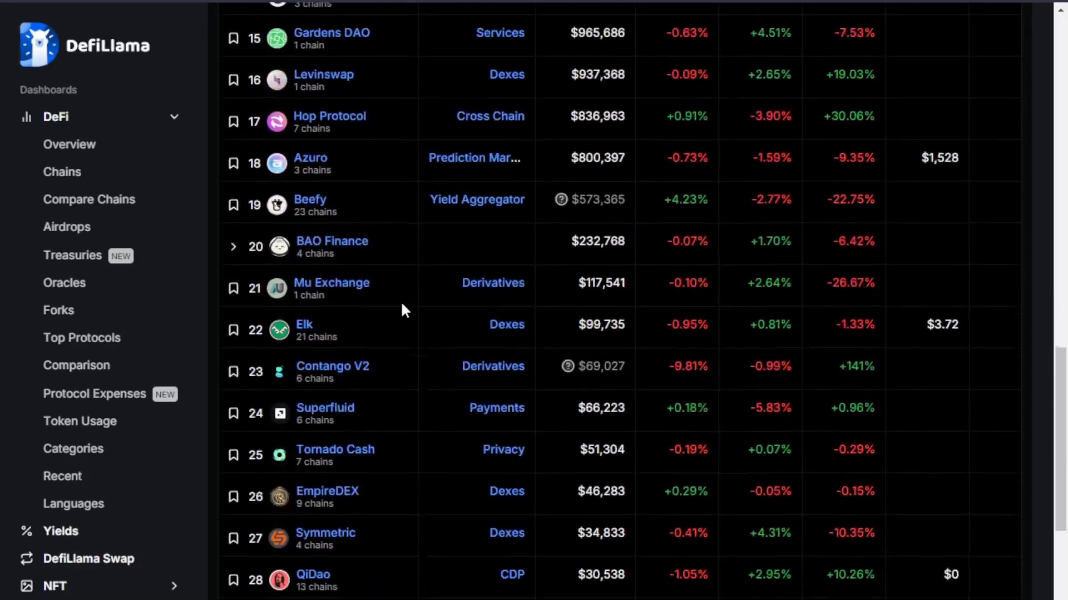
{"action": "scroll", "scroll_direction": "down", "scroll_amount": 3}
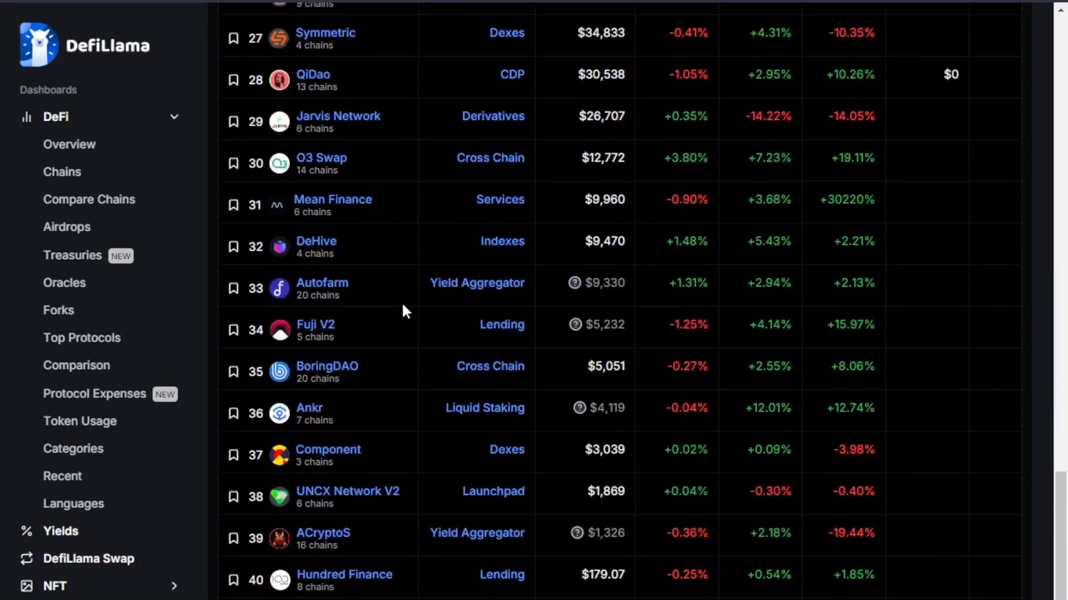
{"action": "scroll", "scroll_direction": "down", "scroll_amount": 3}
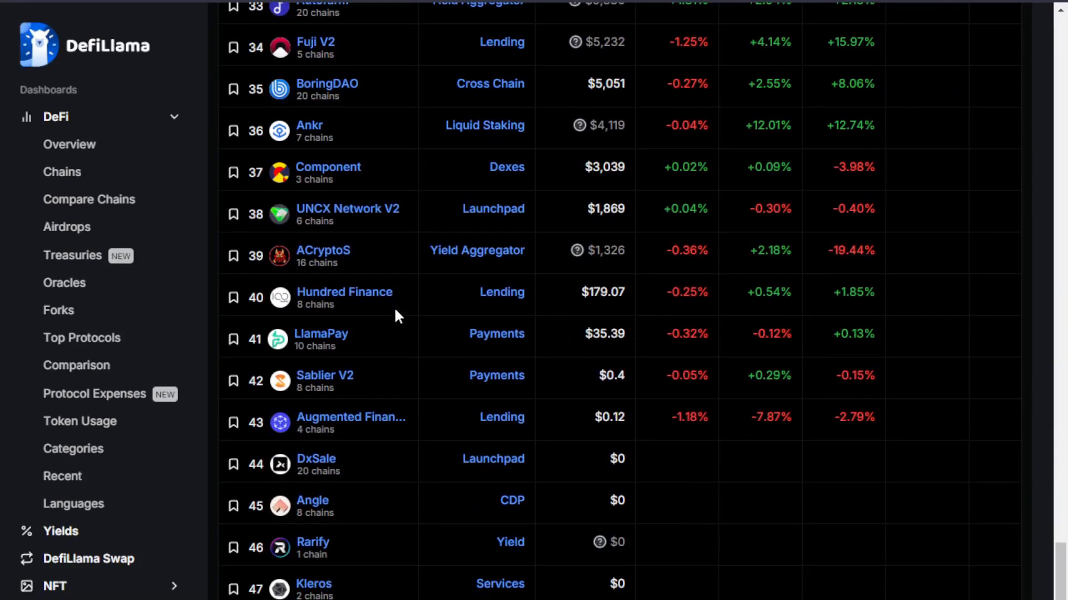
{"action": "scroll", "scroll_direction": "up", "scroll_amount": 3}
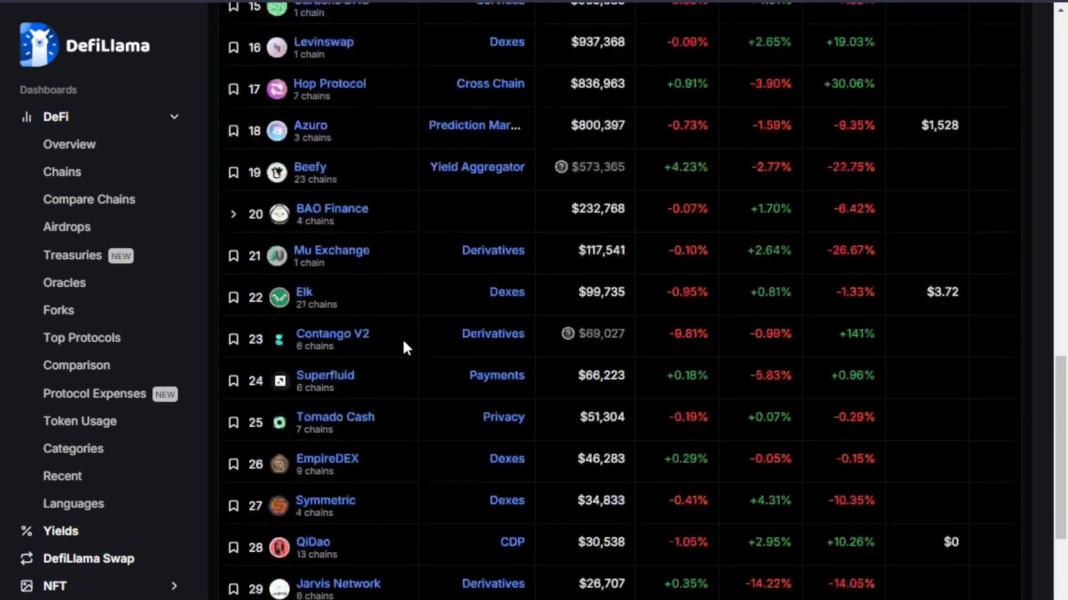
{"action": "scroll", "scroll_direction": "up", "scroll_amount": 3}
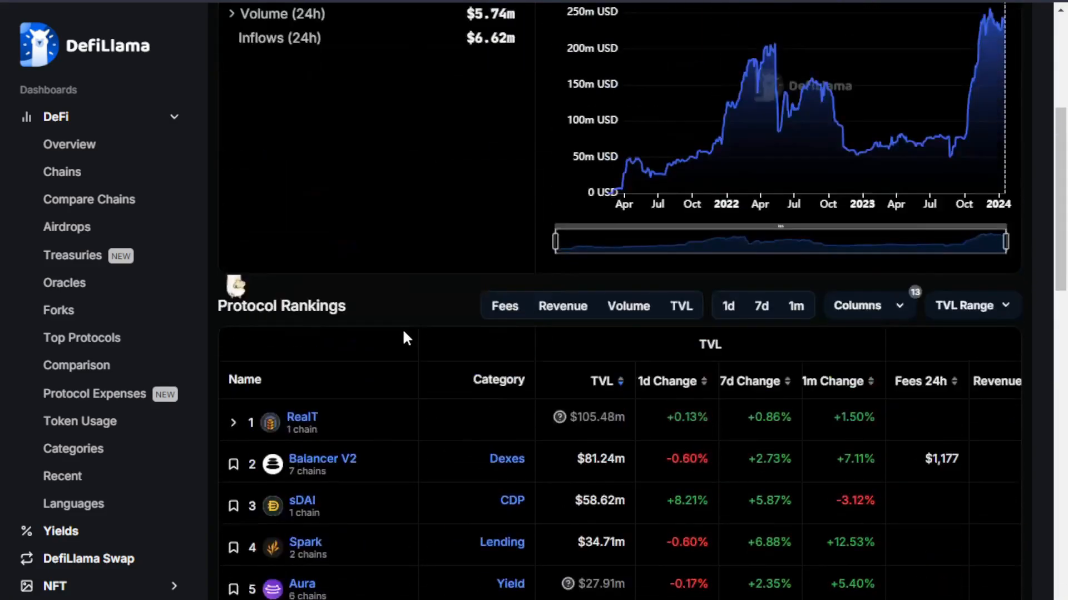
{"action": "scroll", "scroll_direction": "down", "scroll_amount": 3}
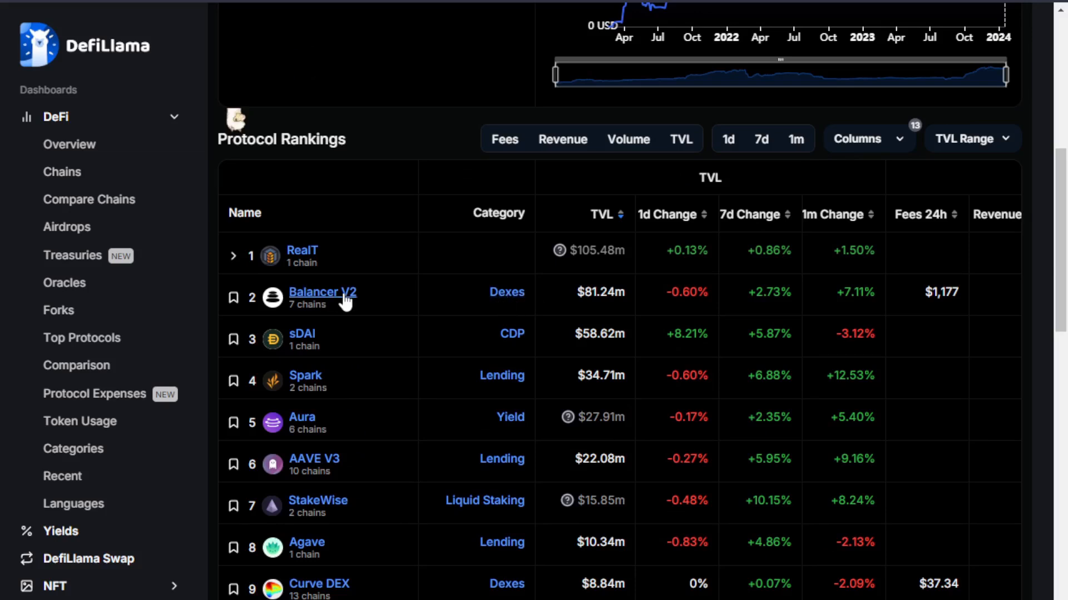
{"action": "mouse_move", "coordinate": [321, 587]}
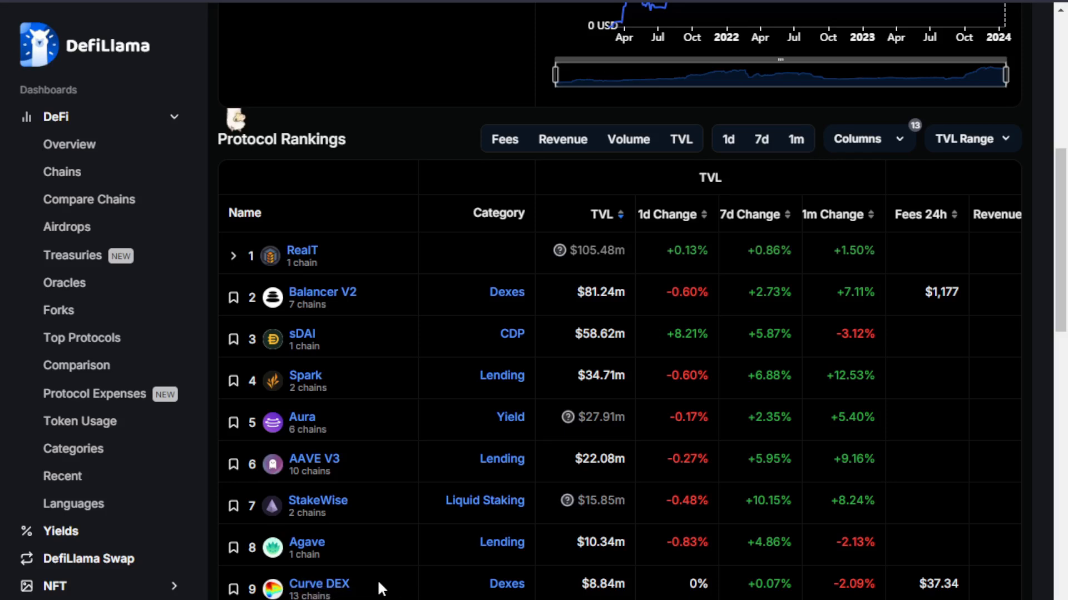
{"action": "mouse_move", "coordinate": [370, 594]}
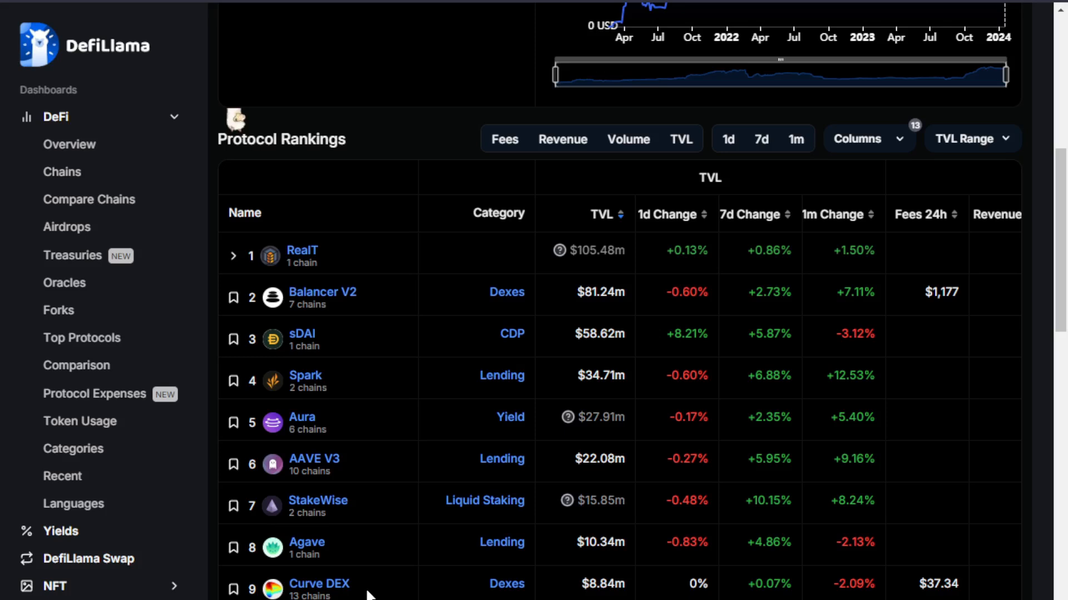
{"action": "scroll", "scroll_direction": "down", "scroll_amount": 3}
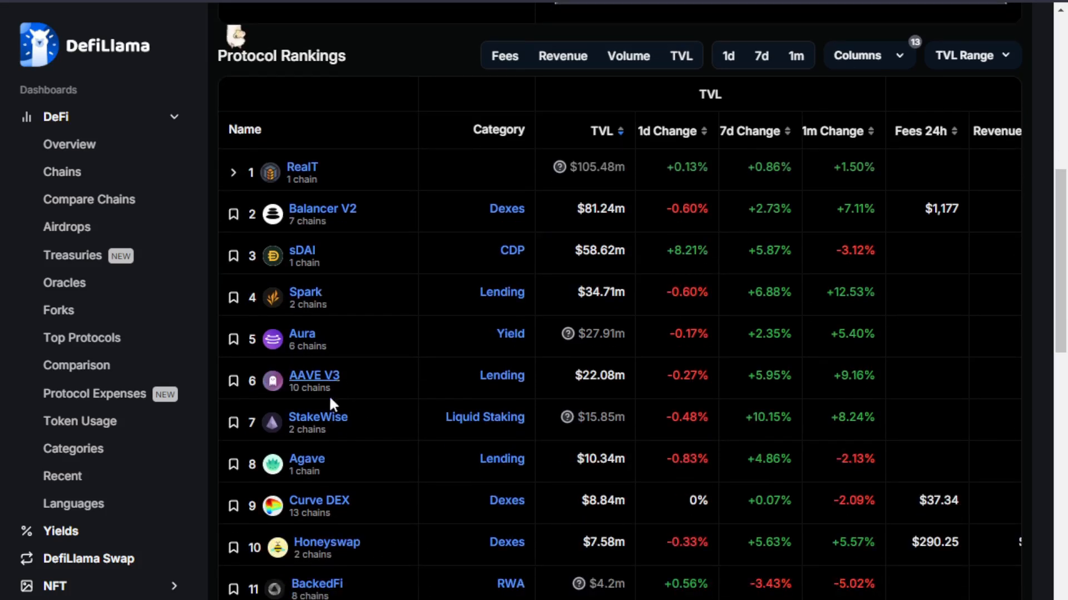
{"action": "mouse_move", "coordinate": [462, 543]}
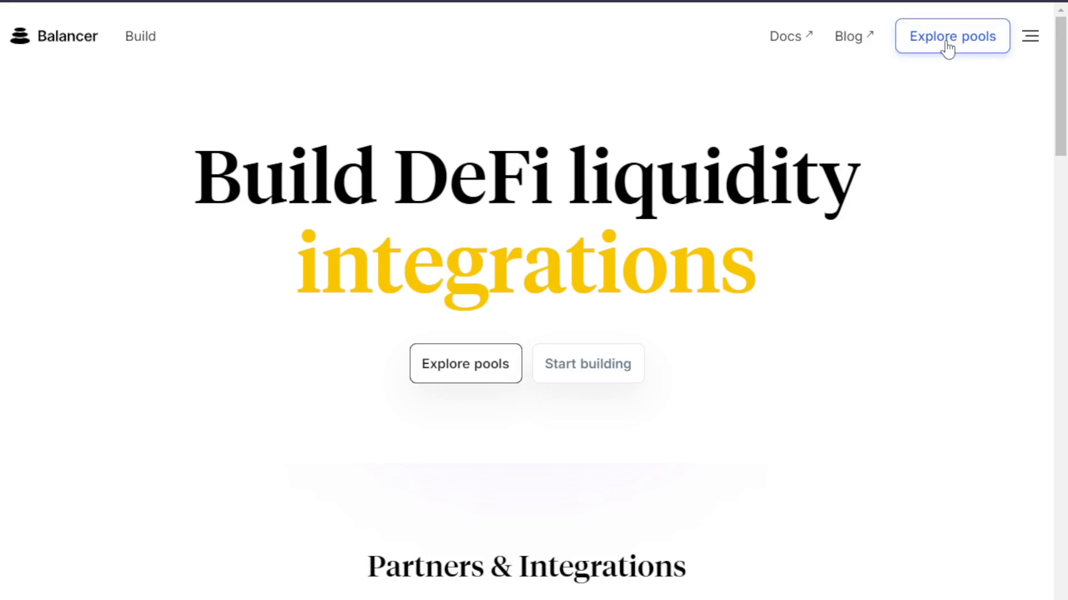
- Open Balancer's pools, switch the network to Gnosis Chain, and scroll past wstETH/GNO ($24.76m)
{"action": "left_click", "coordinate": [952, 36]}
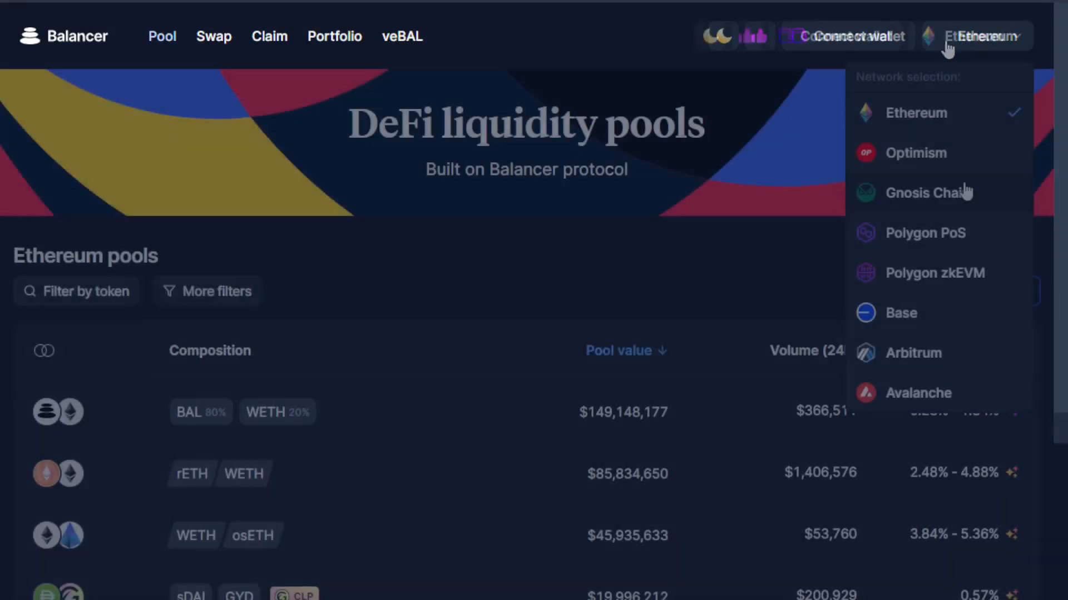
{"action": "left_click", "coordinate": [914, 193]}
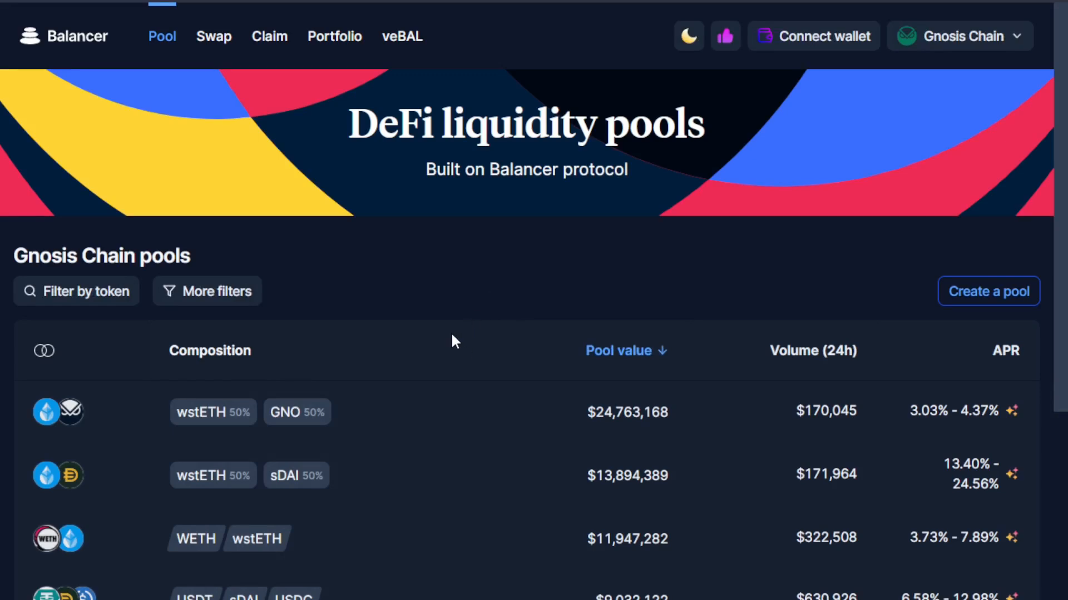
{"action": "scroll", "scroll_direction": "down", "scroll_amount": 3}
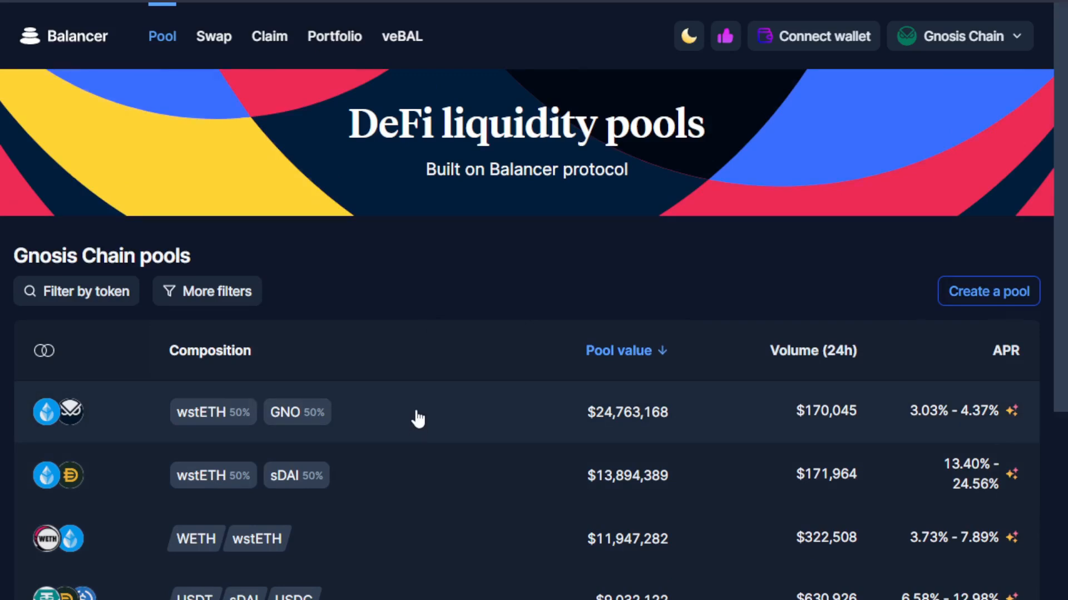
{"action": "scroll", "scroll_direction": "down", "scroll_amount": 3}
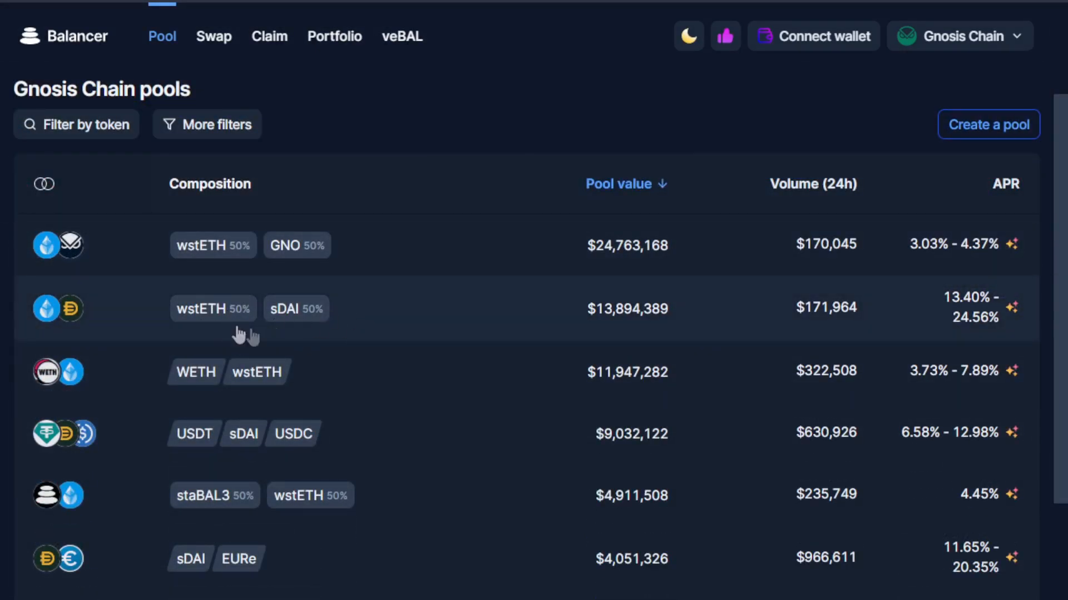
{"action": "mouse_move", "coordinate": [248, 335]}
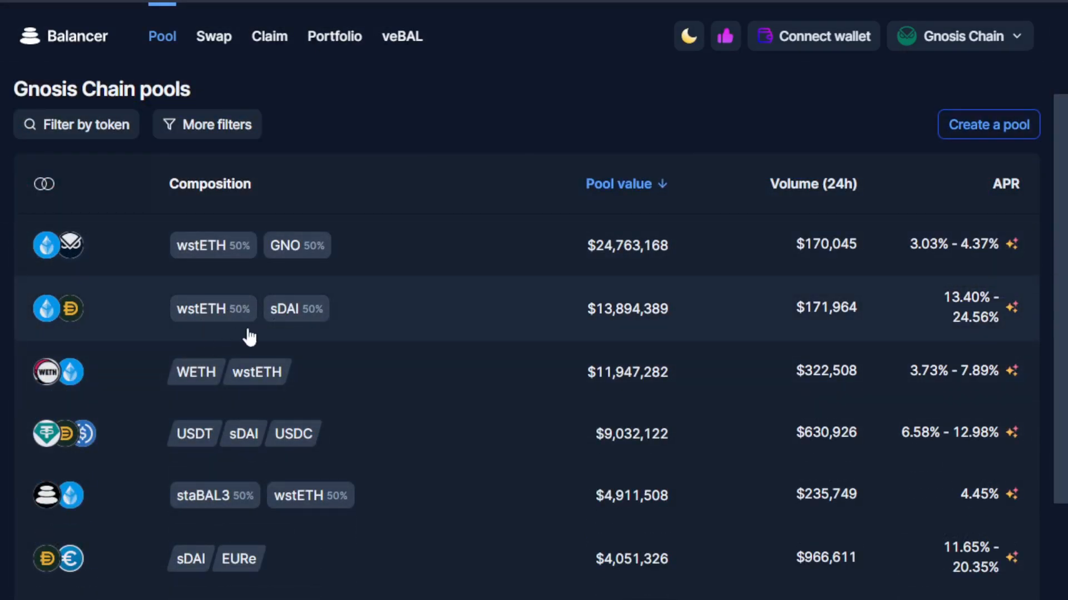
{"action": "mouse_move", "coordinate": [455, 328]}
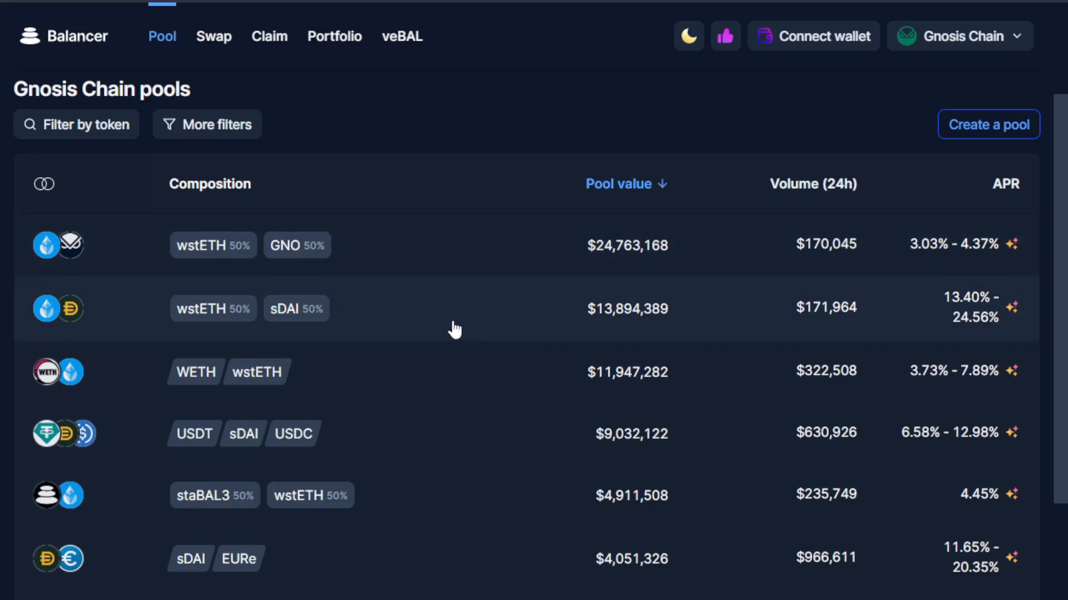
{"action": "scroll", "scroll_direction": "down", "scroll_amount": 3}
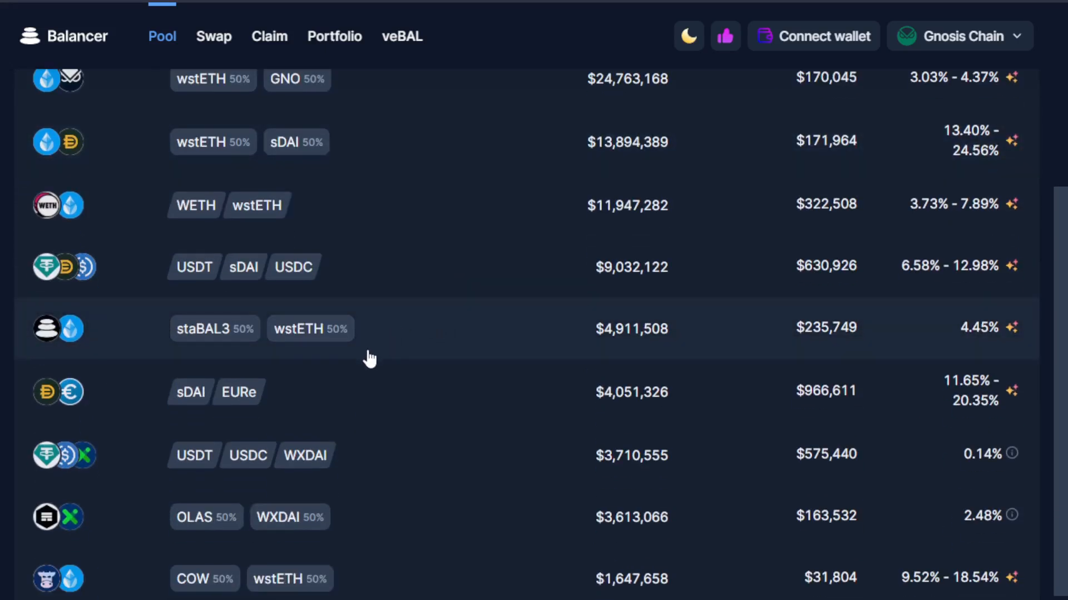
{"action": "mouse_move", "coordinate": [415, 525]}
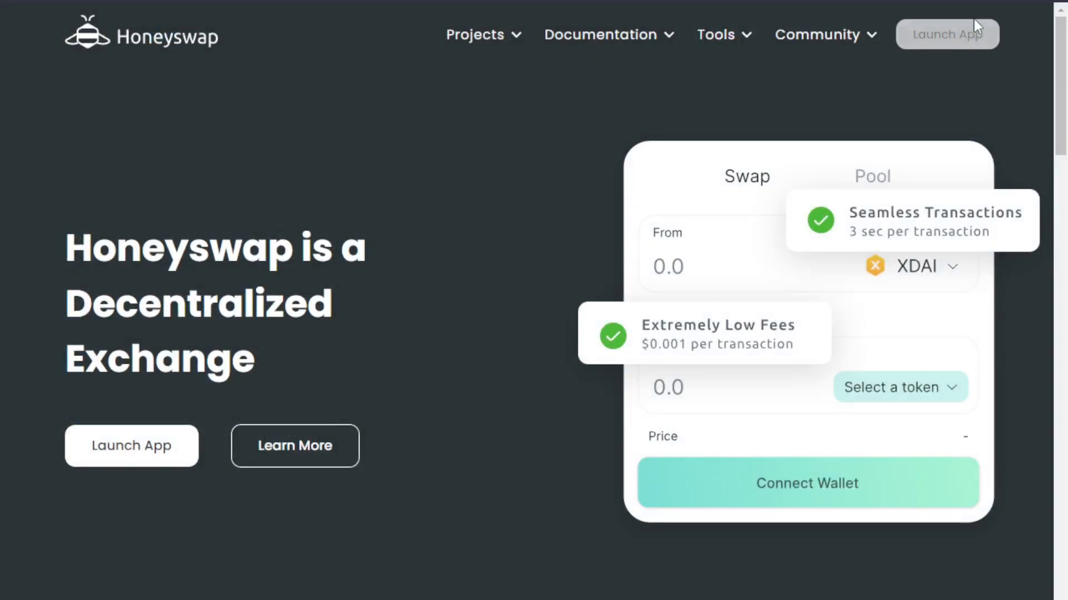
- Launch Honeyswap's swap app and browse its token selection list from A to H tokens
{"action": "left_click", "coordinate": [947, 34]}
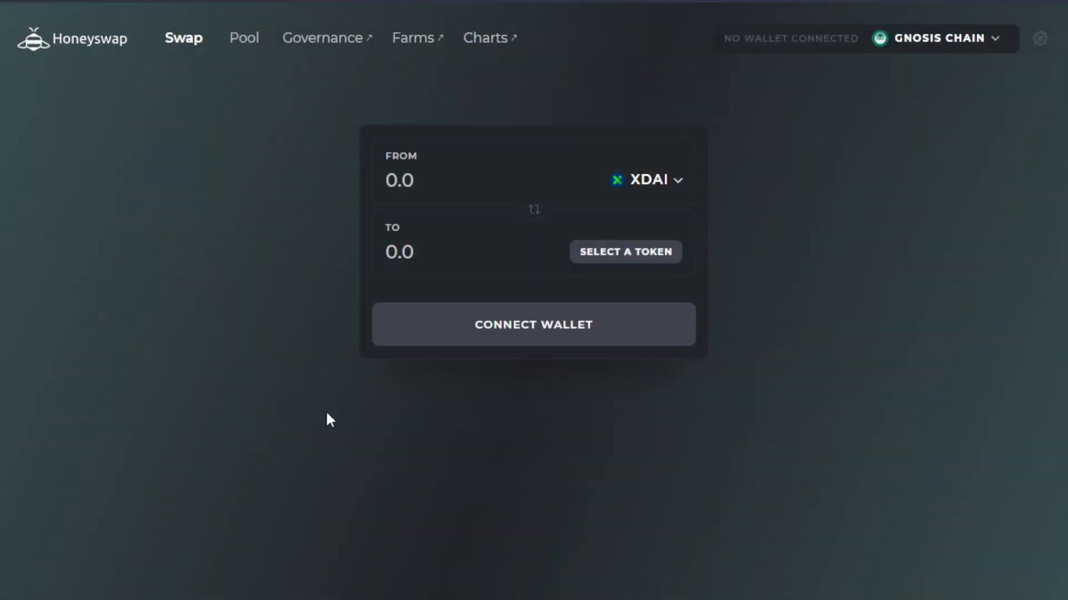
{"action": "mouse_move", "coordinate": [738, 395]}
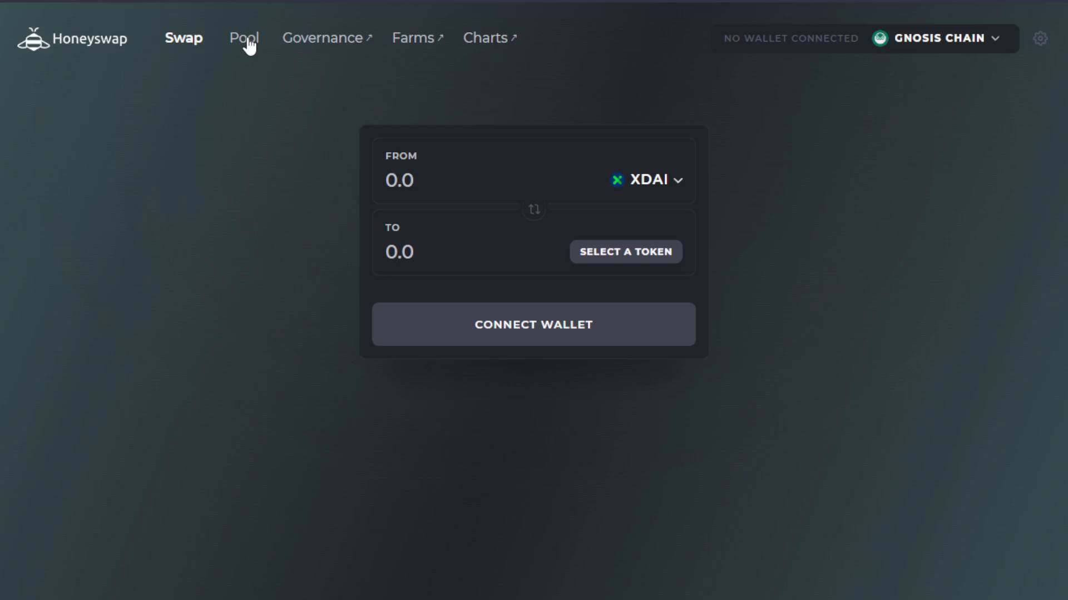
{"action": "left_click", "coordinate": [625, 252]}
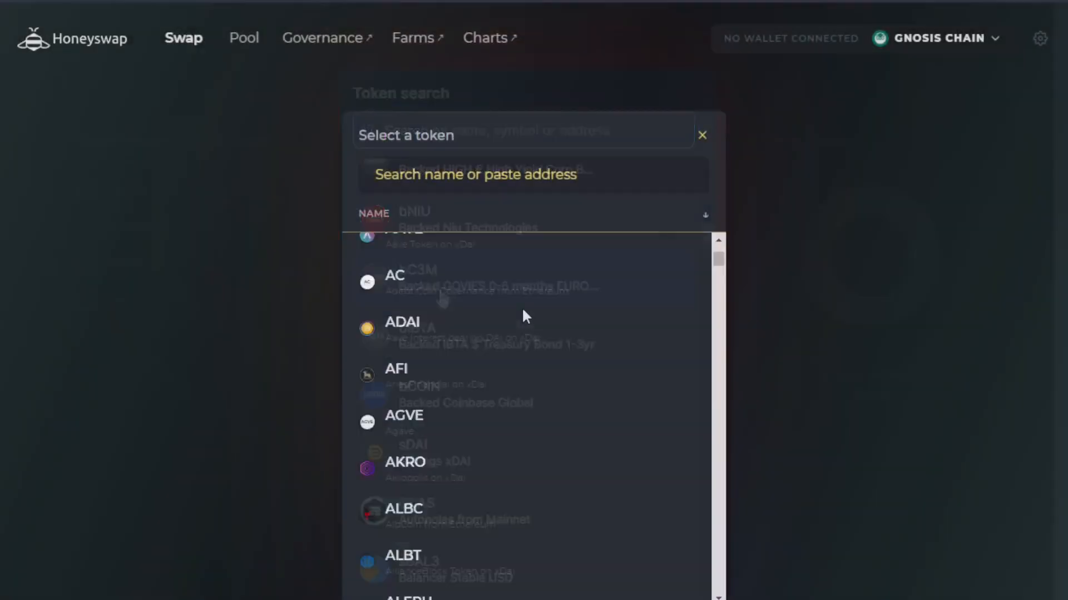
{"action": "scroll", "scroll_direction": "down", "scroll_amount": 3}
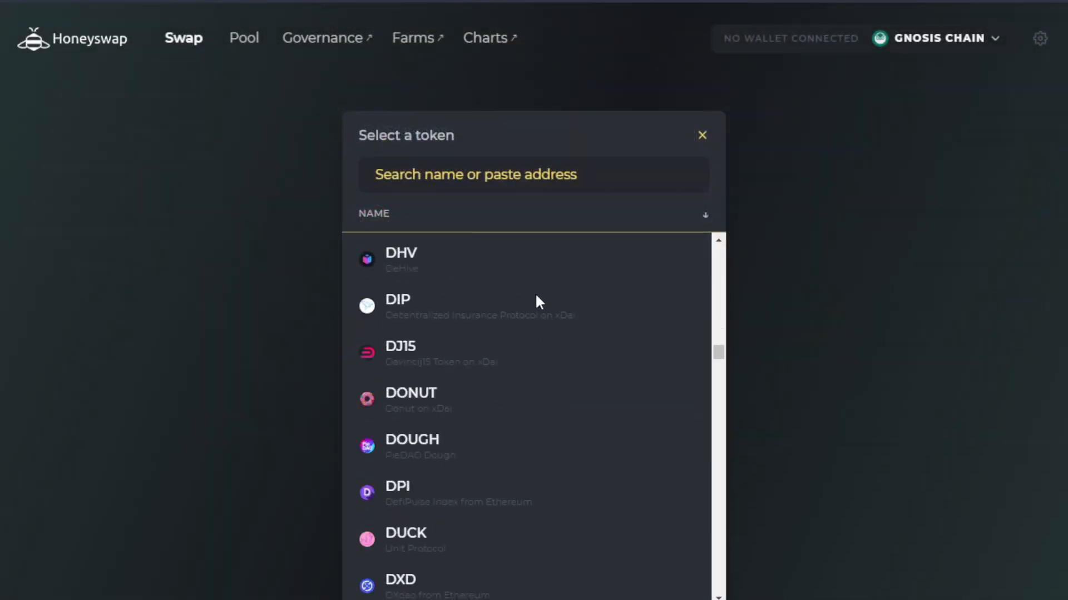
{"action": "scroll", "scroll_direction": "down", "scroll_amount": 3}
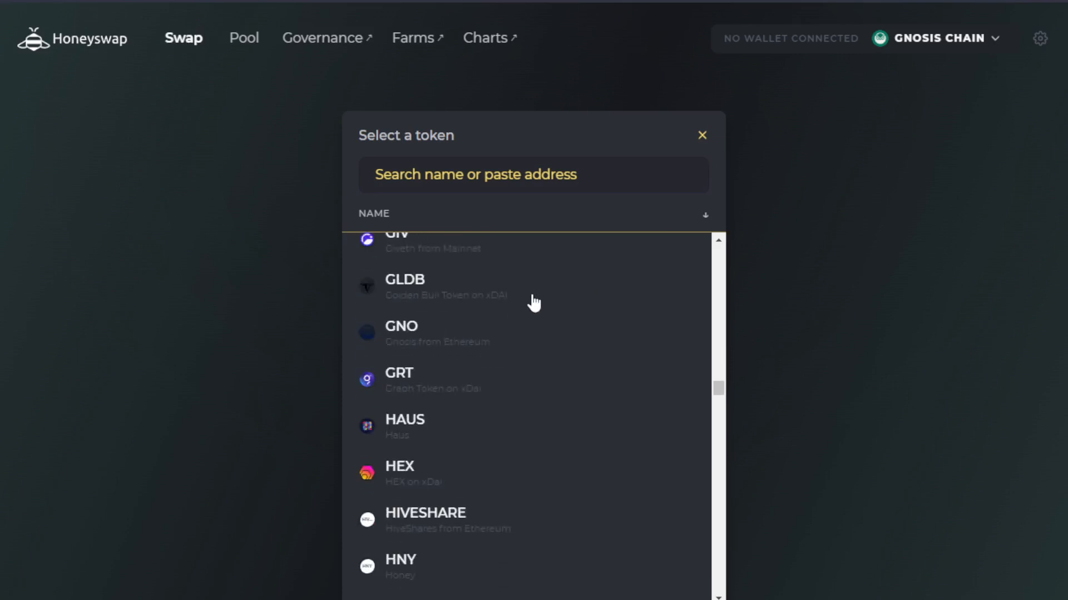
{"action": "mouse_move", "coordinate": [576, 320]}
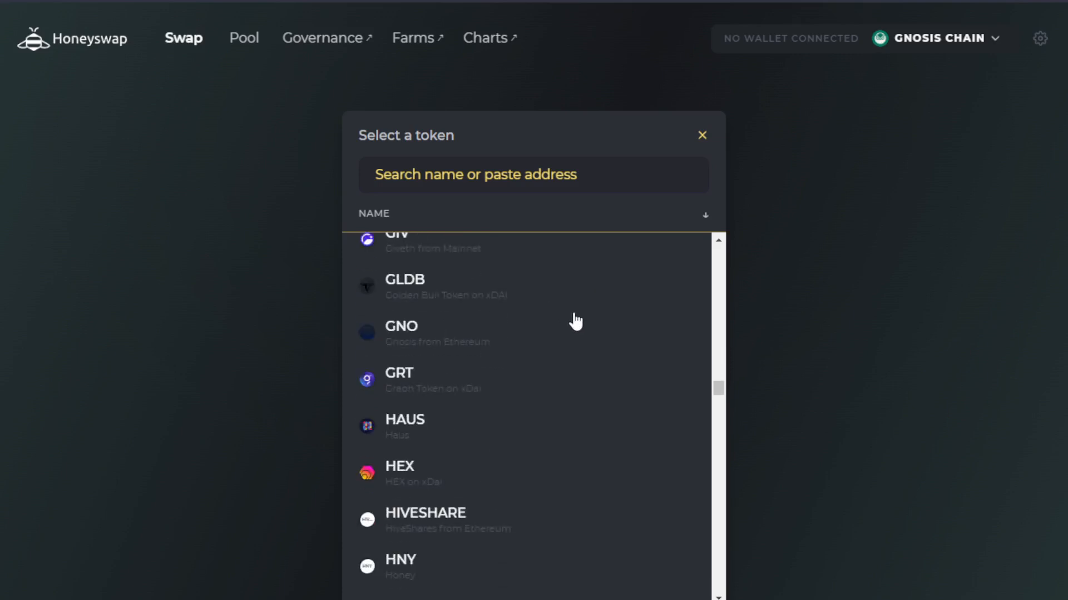
{"action": "mouse_move", "coordinate": [606, 331]}
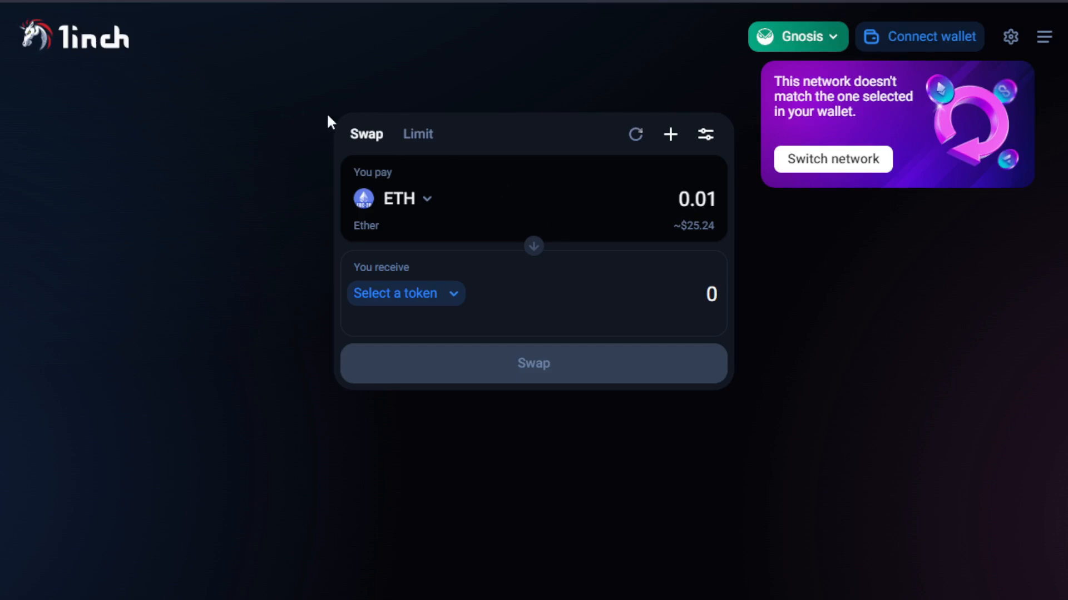
{"action": "mouse_move", "coordinate": [390, 128]}
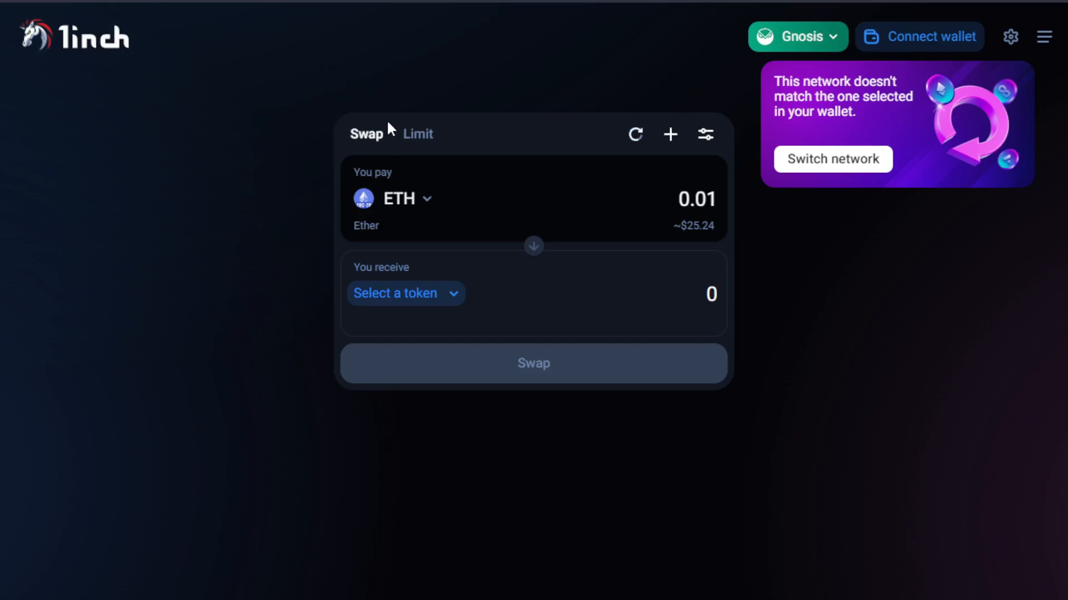
{"action": "mouse_move", "coordinate": [386, 128]}
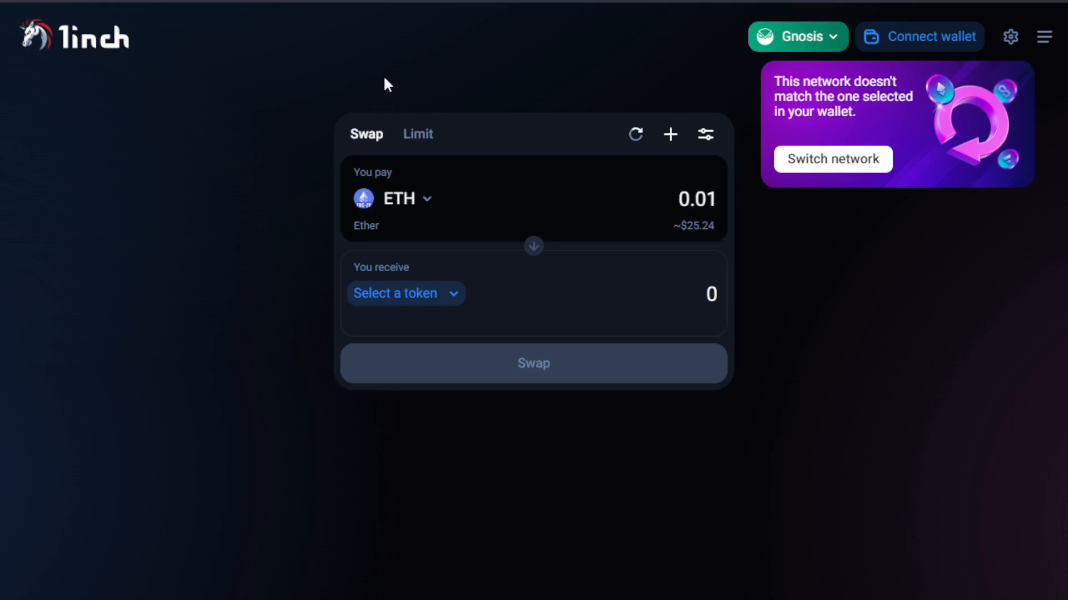
{"action": "mouse_move", "coordinate": [354, 71]}
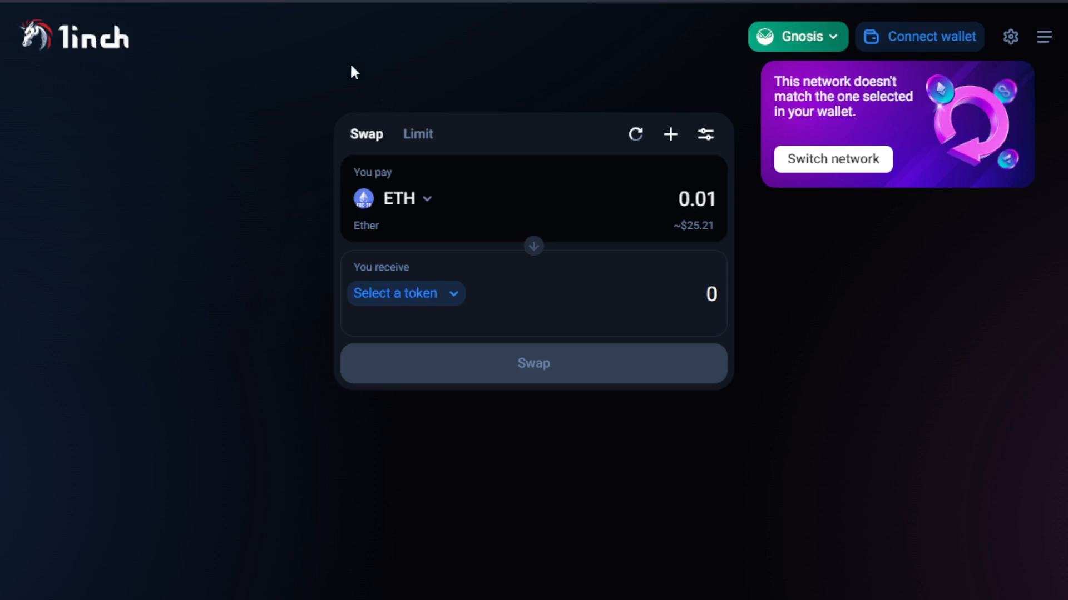
{"action": "mouse_move", "coordinate": [395, 266]}
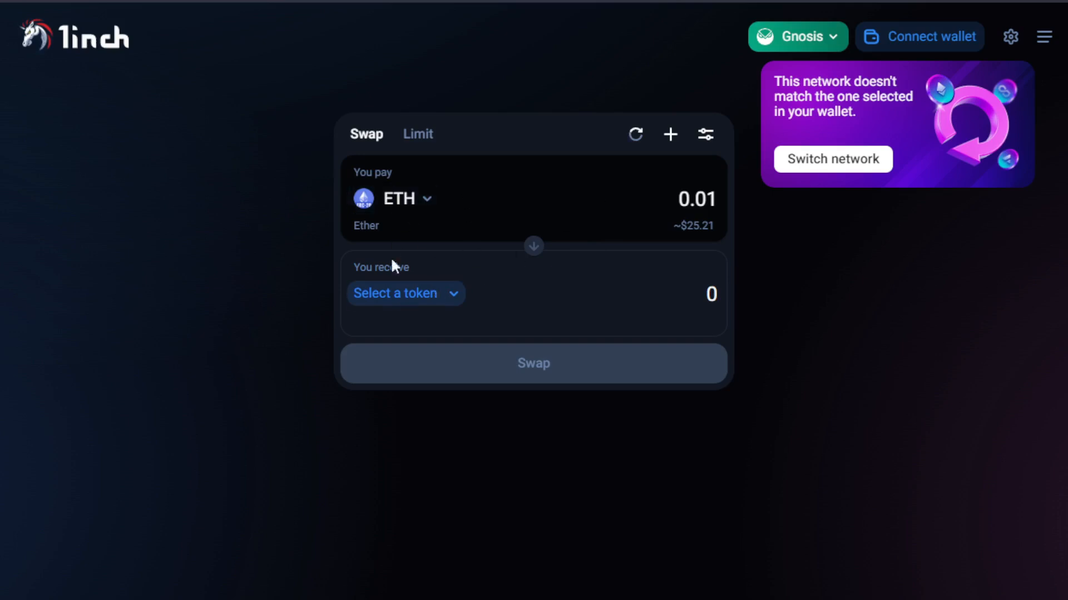
- Choose MATIC as the token to receive in 1inch's Gnosis swap
{"action": "left_click", "coordinate": [395, 293]}
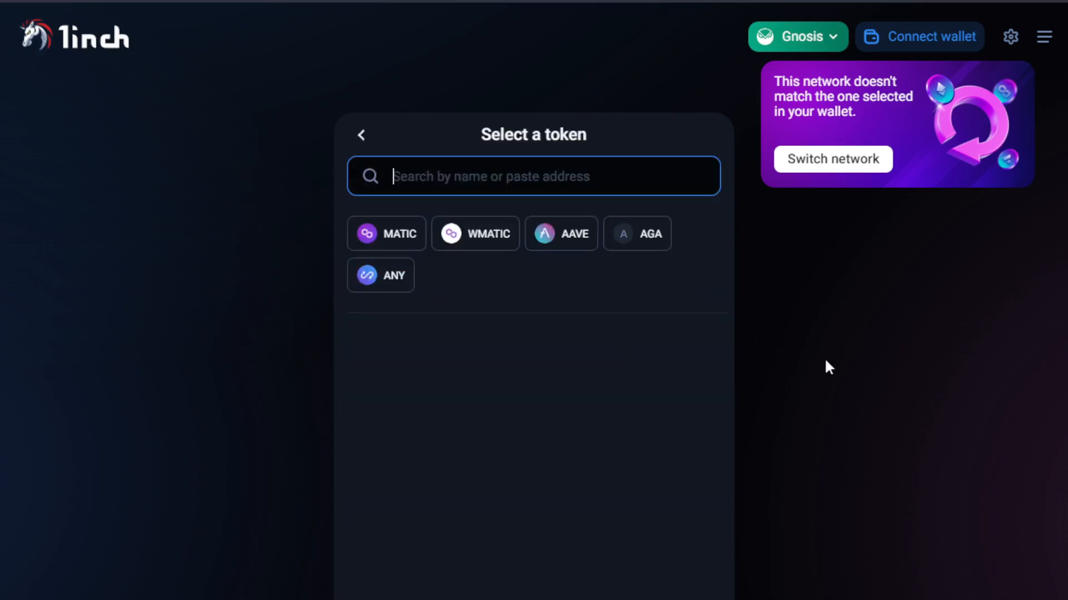
{"action": "left_click", "coordinate": [360, 134]}
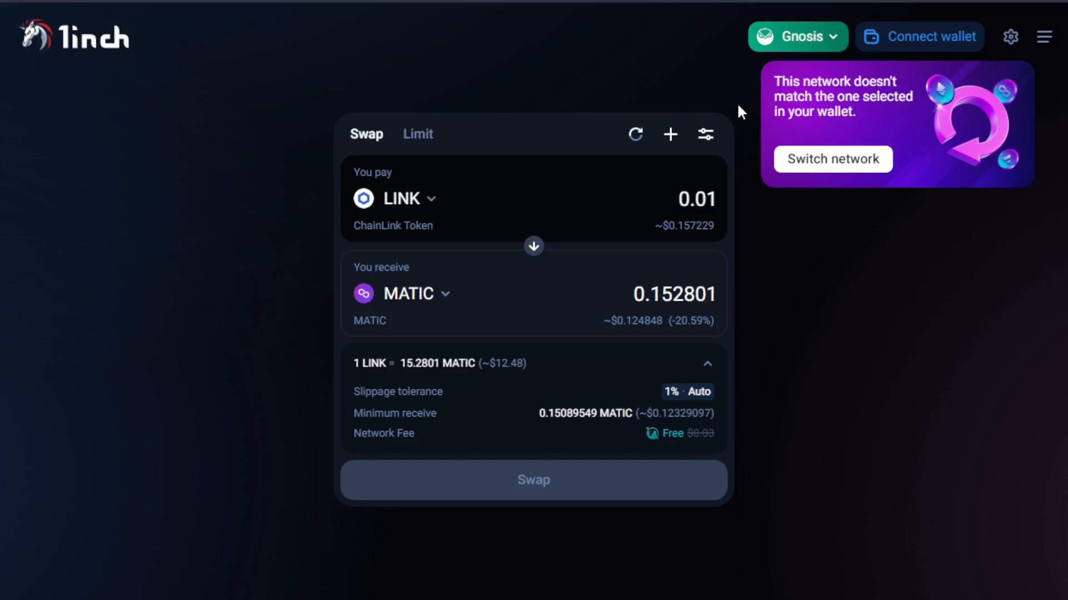
{"action": "mouse_move", "coordinate": [324, 62]}
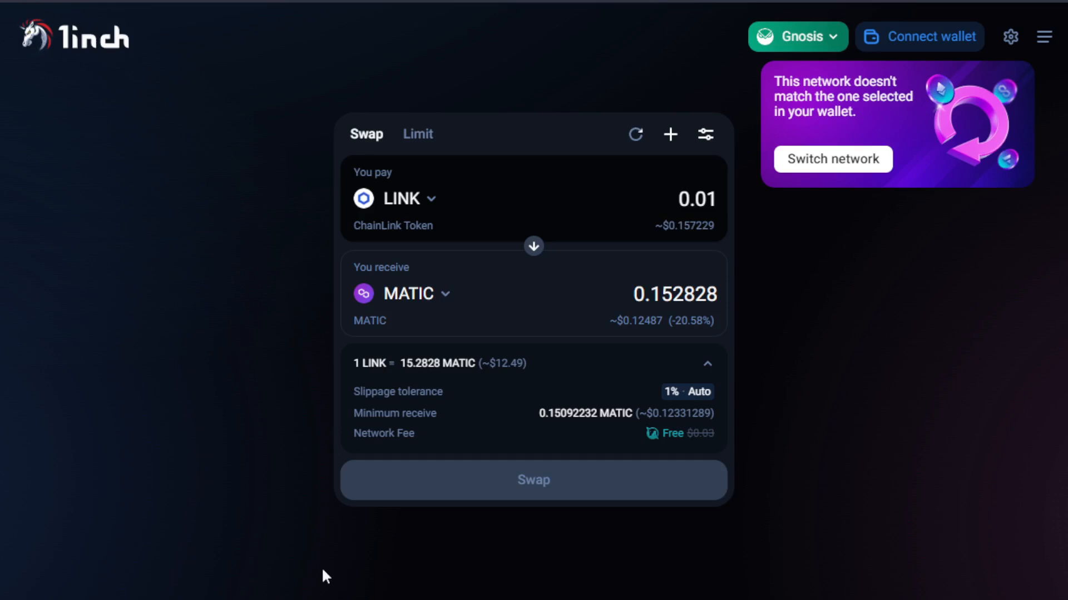
{"action": "mouse_move", "coordinate": [452, 185]}
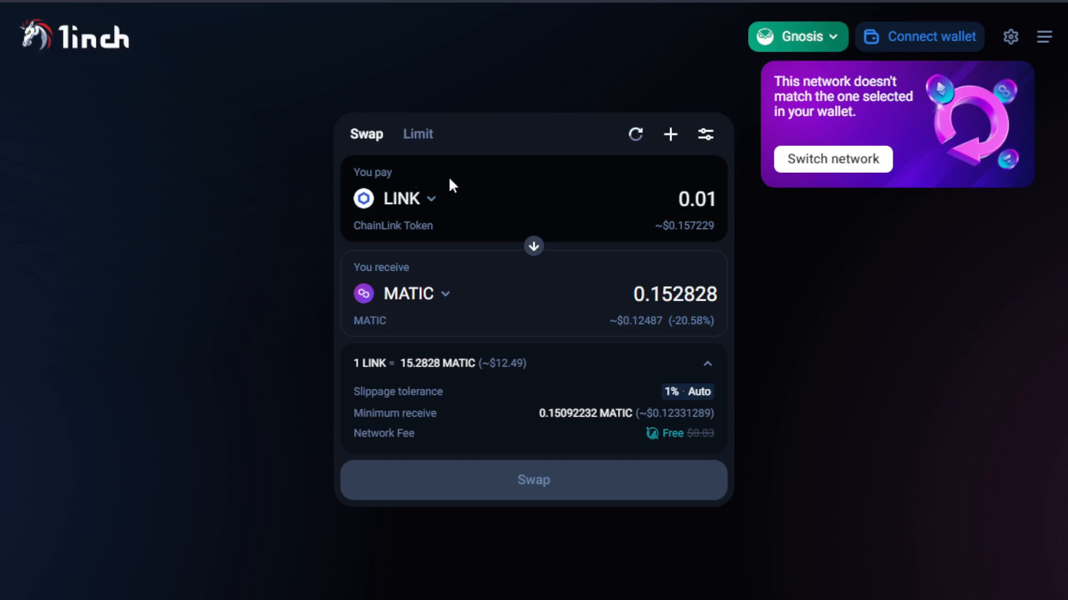
{"action": "mouse_move", "coordinate": [286, 287]}
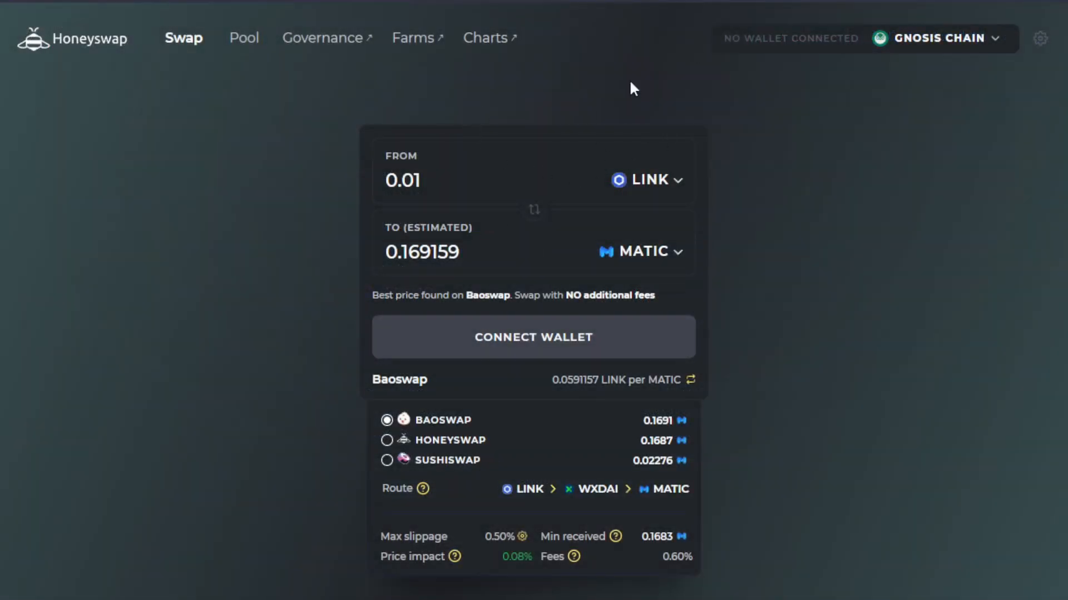
{"action": "mouse_move", "coordinate": [398, 109]}
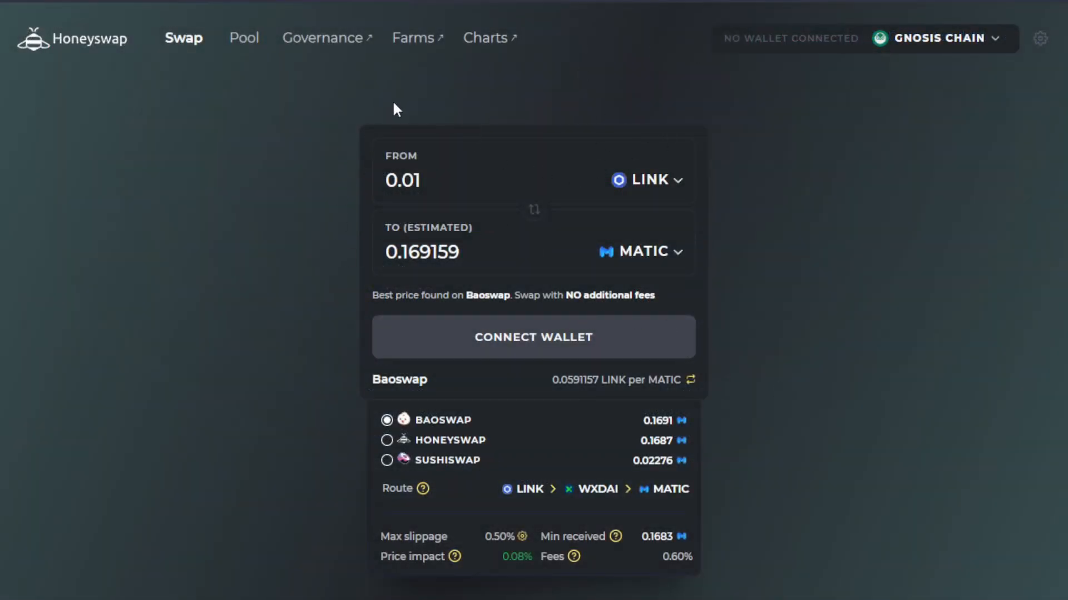
{"action": "mouse_move", "coordinate": [310, 67]}
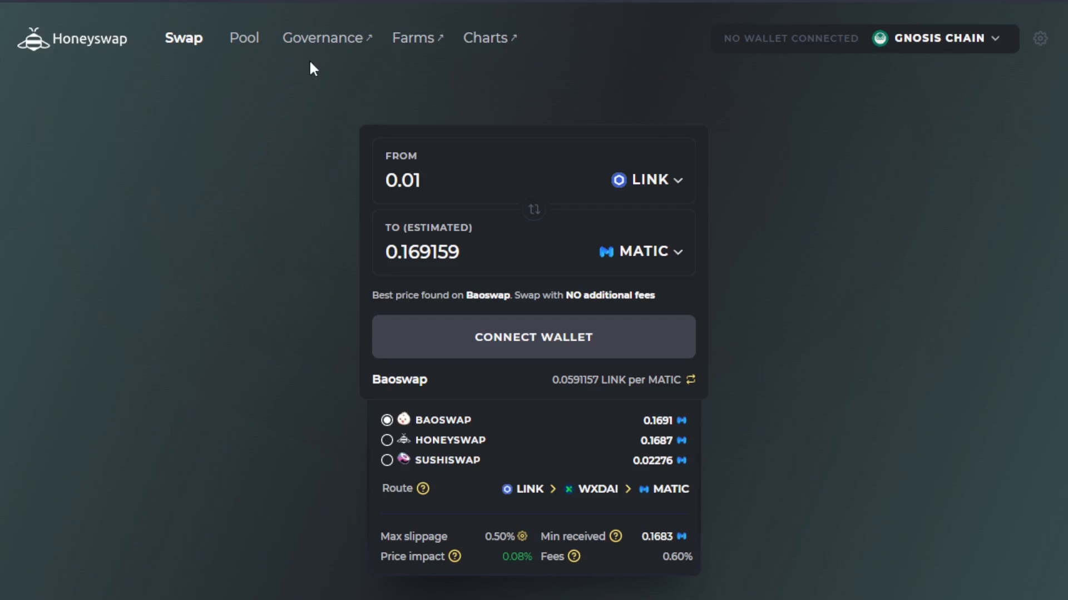
{"action": "mouse_move", "coordinate": [334, 81]}
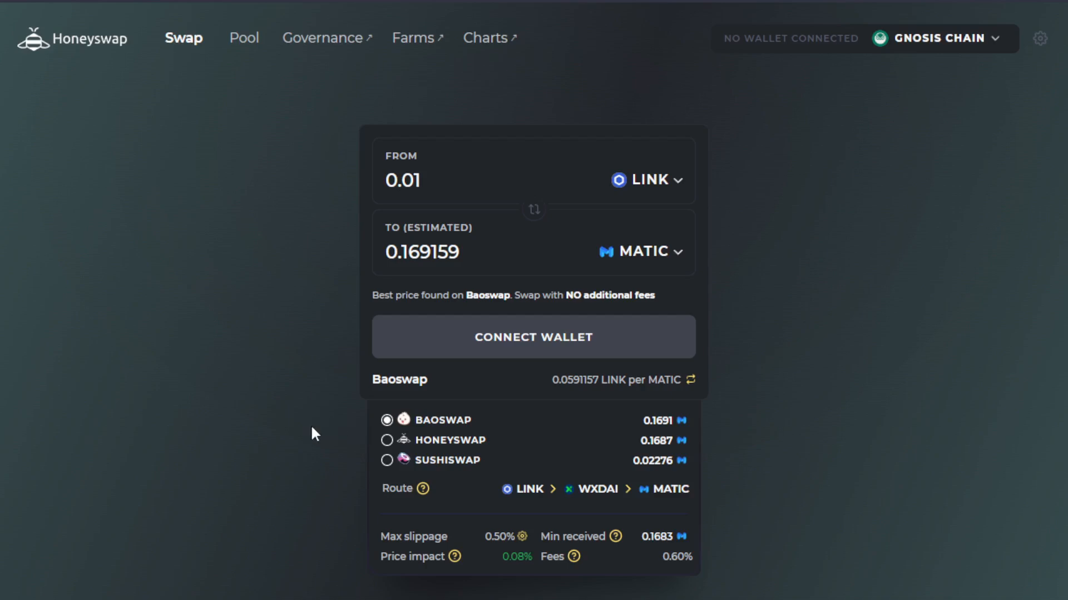
{"action": "mouse_move", "coordinate": [454, 419]}
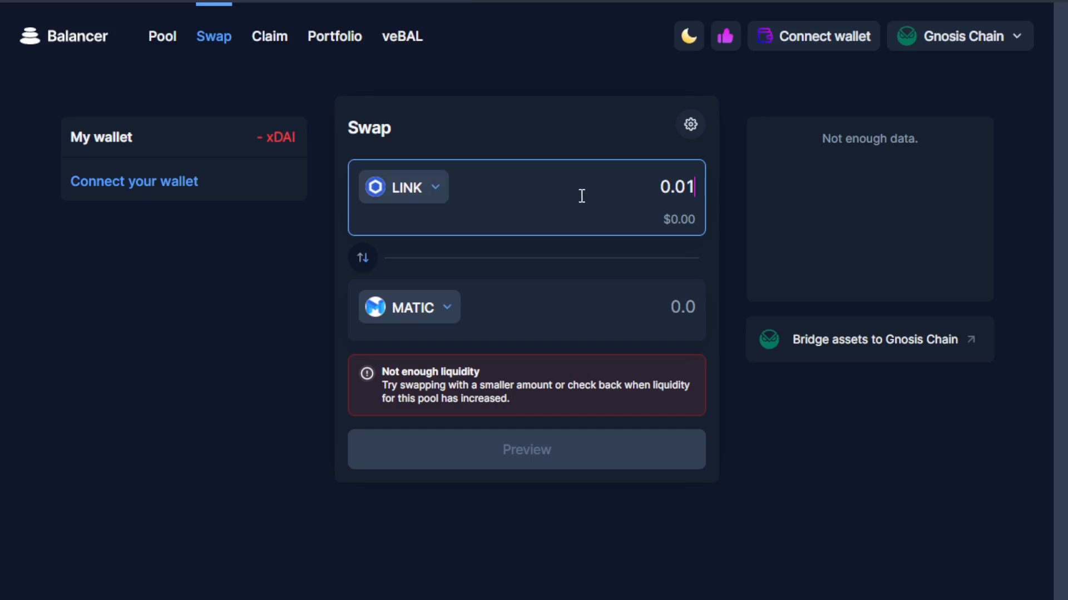
{"action": "mouse_move", "coordinate": [741, 548]}
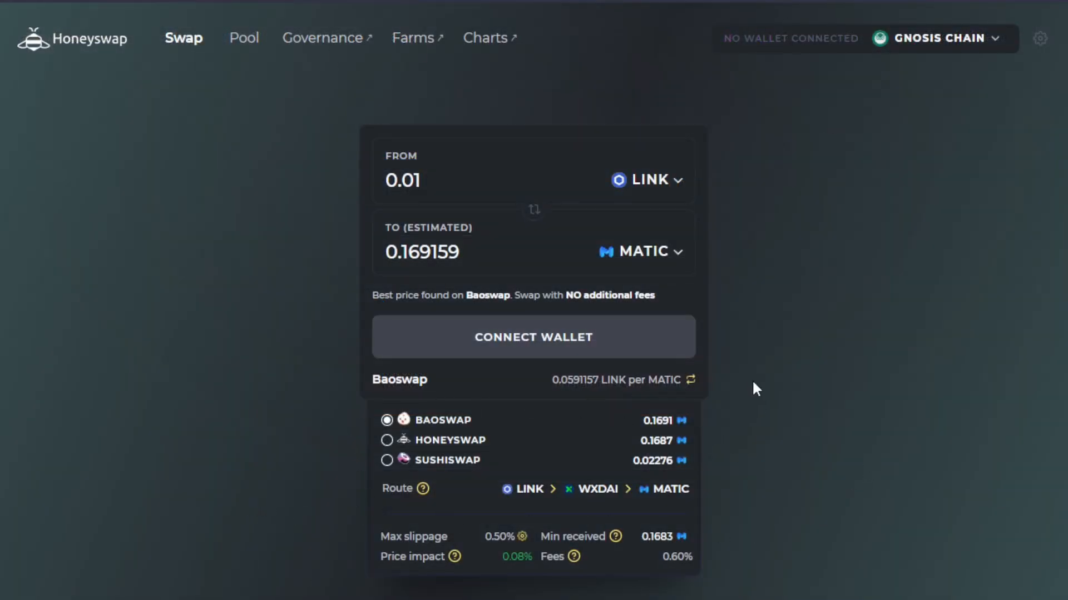
{"action": "mouse_move", "coordinate": [386, 443]}
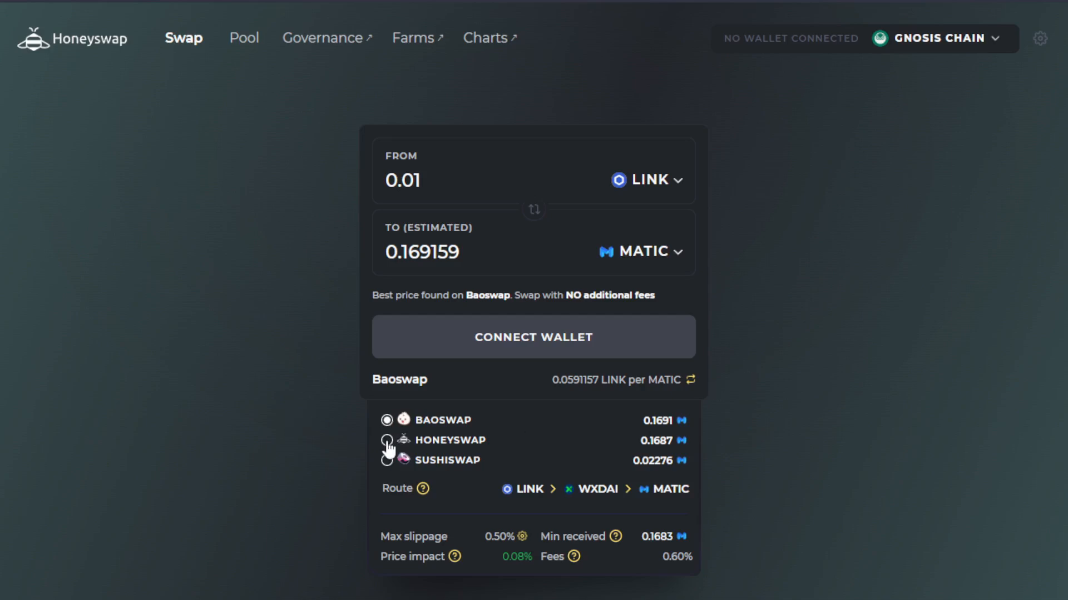
- Select the Honeyswap route instead of Baoswap, estimating 0.168794 MATIC for 0.01 LINK
{"action": "left_click", "coordinate": [387, 440]}
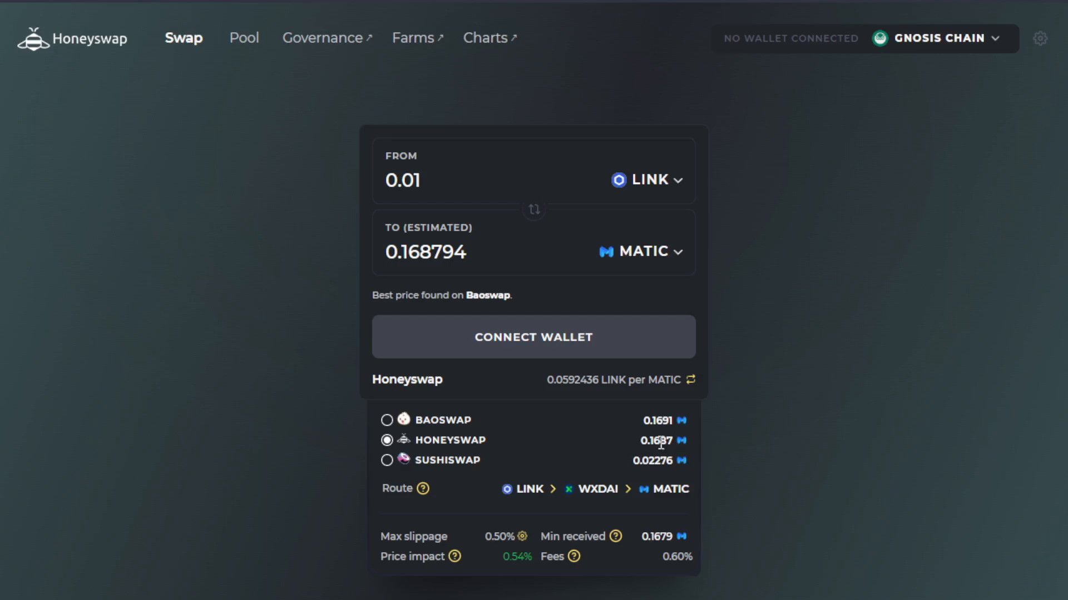
{"action": "mouse_move", "coordinate": [769, 104]}
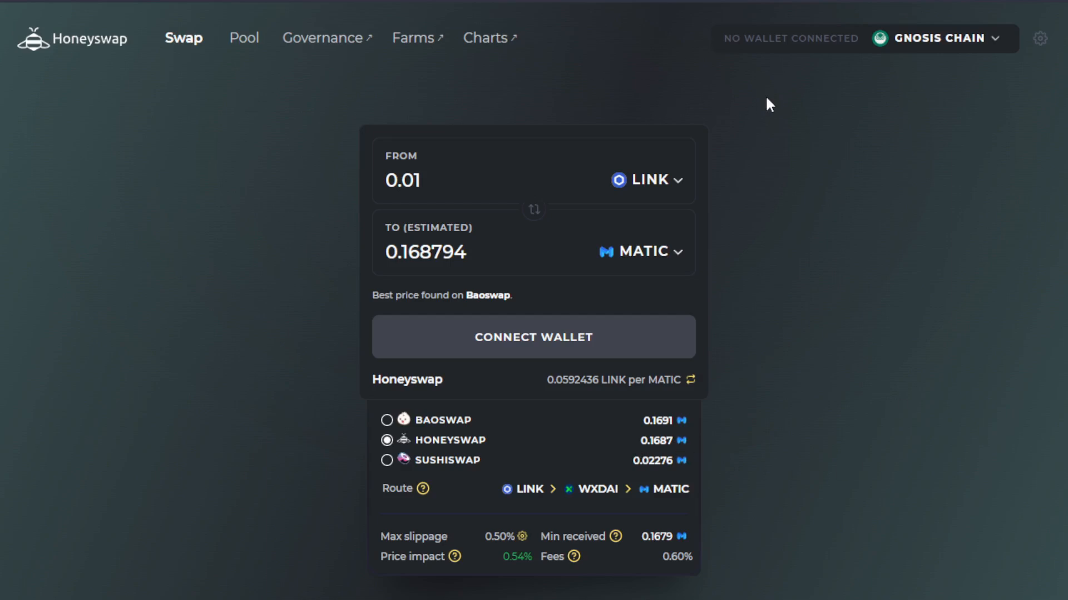
{"action": "mouse_move", "coordinate": [802, 478]}
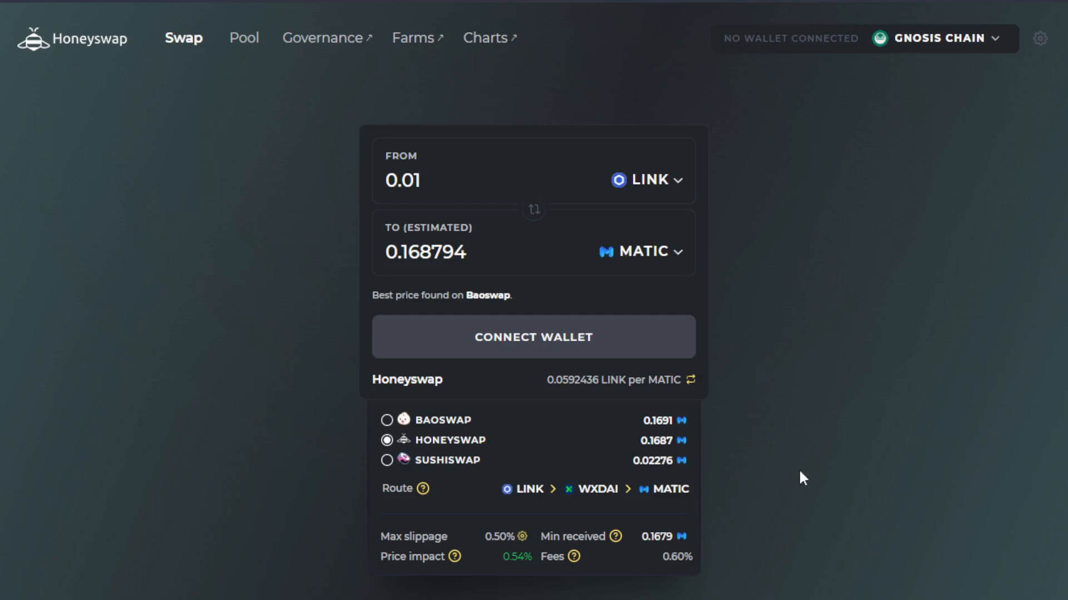
{"action": "mouse_move", "coordinate": [813, 268]}
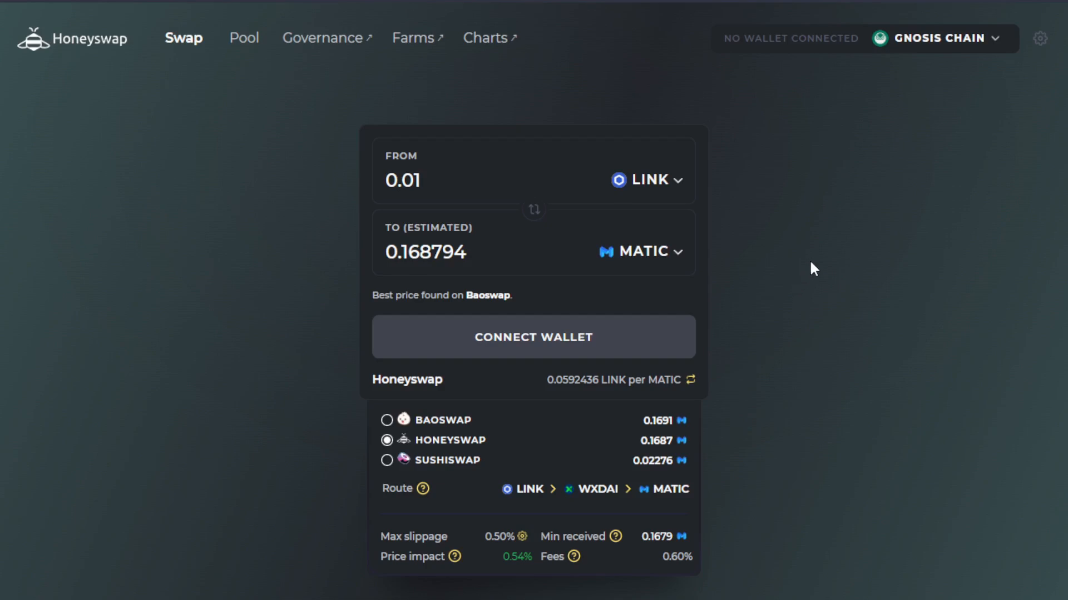
{"action": "mouse_move", "coordinate": [805, 154]}
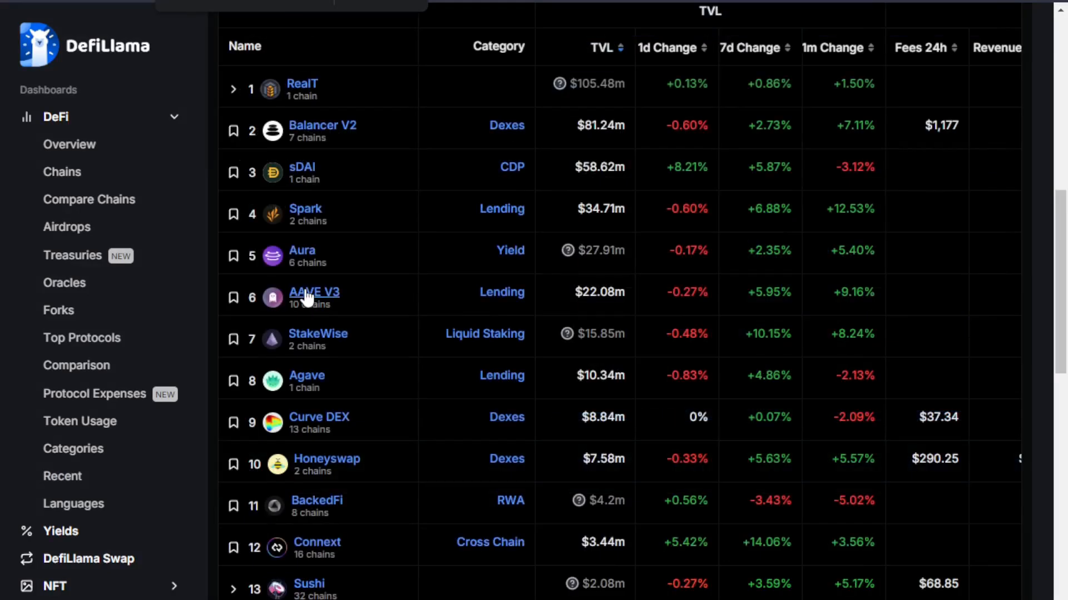
- Open DefiLlama's lending rankings led by AAVE ($7.386b) and continue to Aave's Gnosis market
{"action": "left_click", "coordinate": [314, 292]}
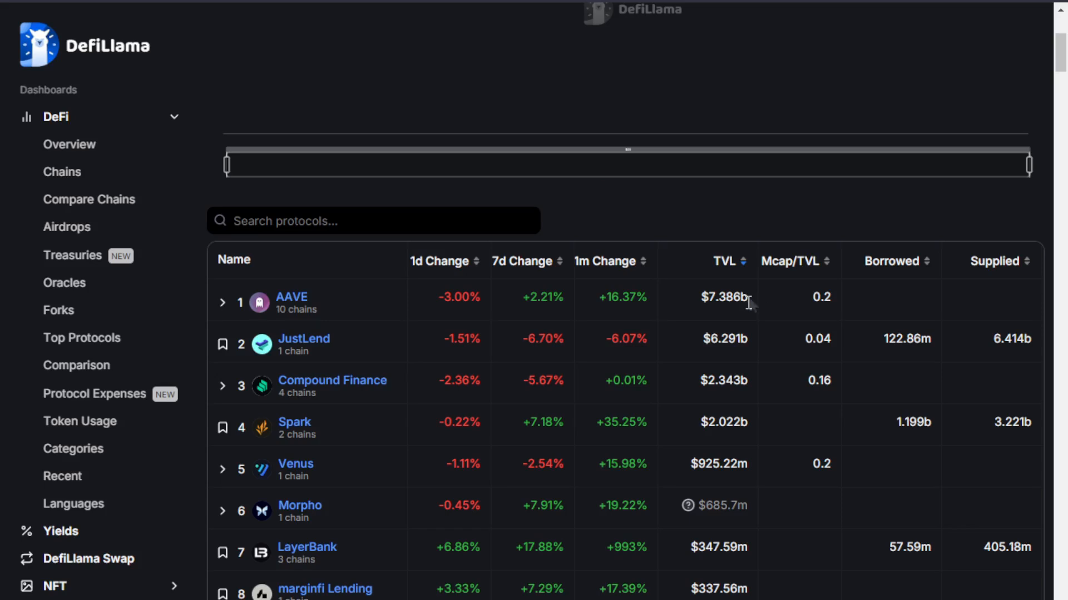
{"action": "mouse_move", "coordinate": [745, 342]}
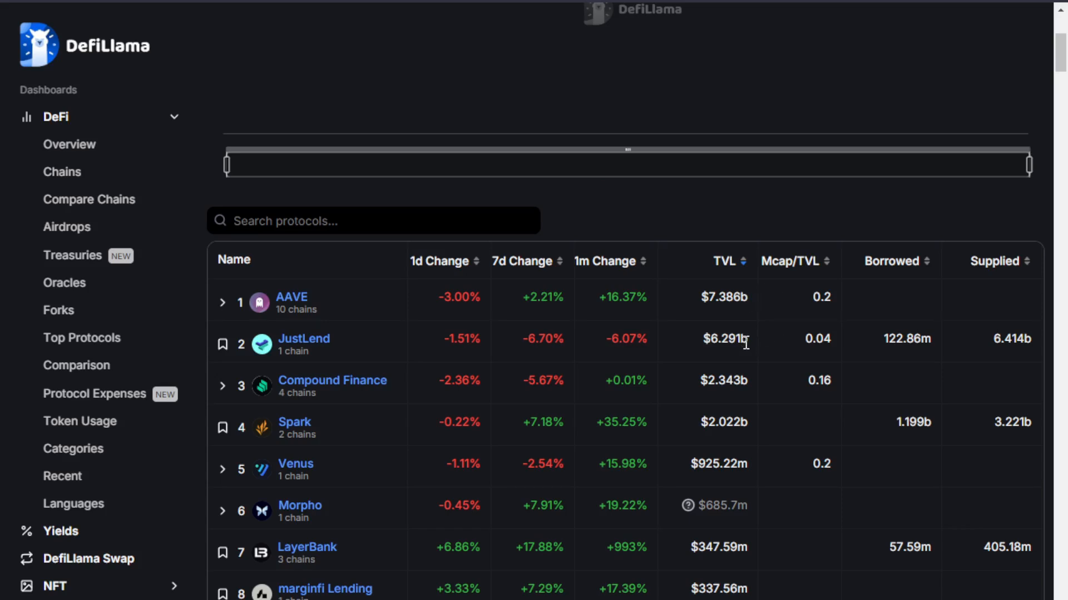
{"action": "left_click", "coordinate": [291, 297]}
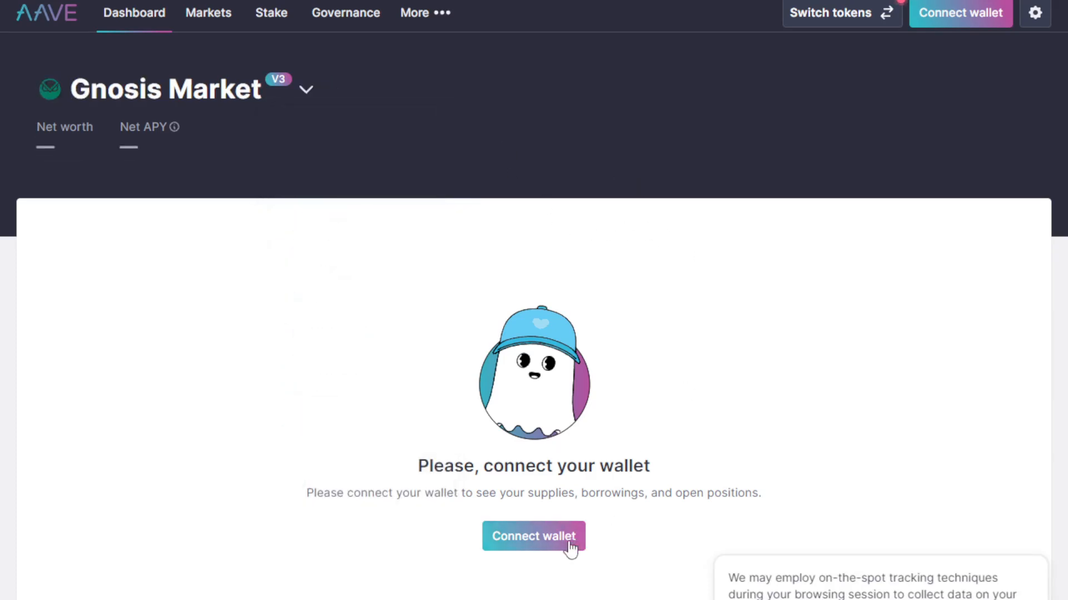
- Open and dismiss Aave's wallet dialog, then scroll to the supply and borrow lists showing xDAI rates
{"action": "left_click", "coordinate": [533, 537]}
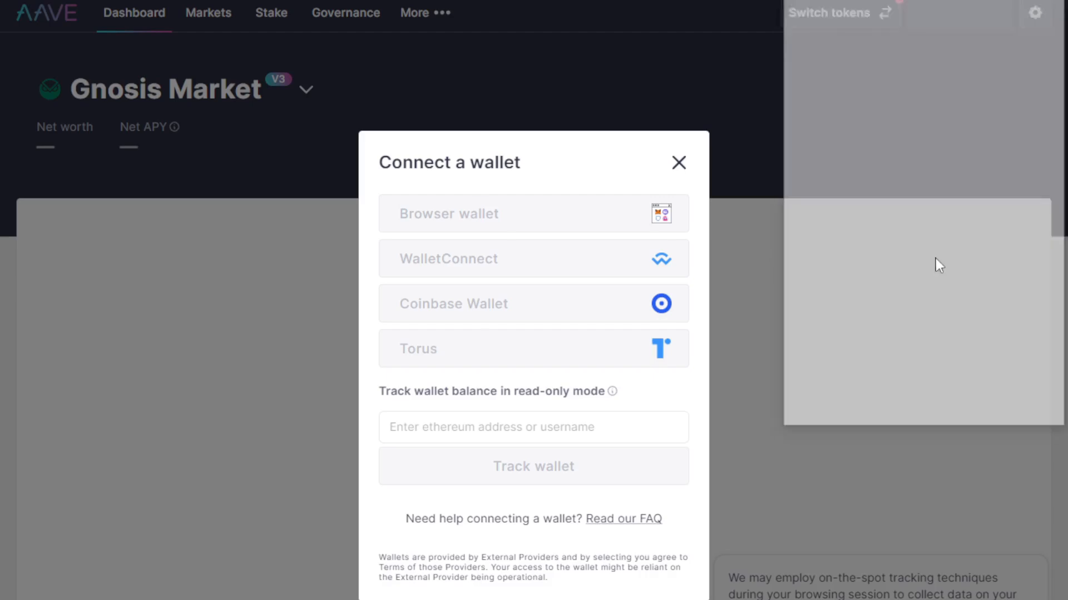
{"action": "left_click", "coordinate": [677, 161]}
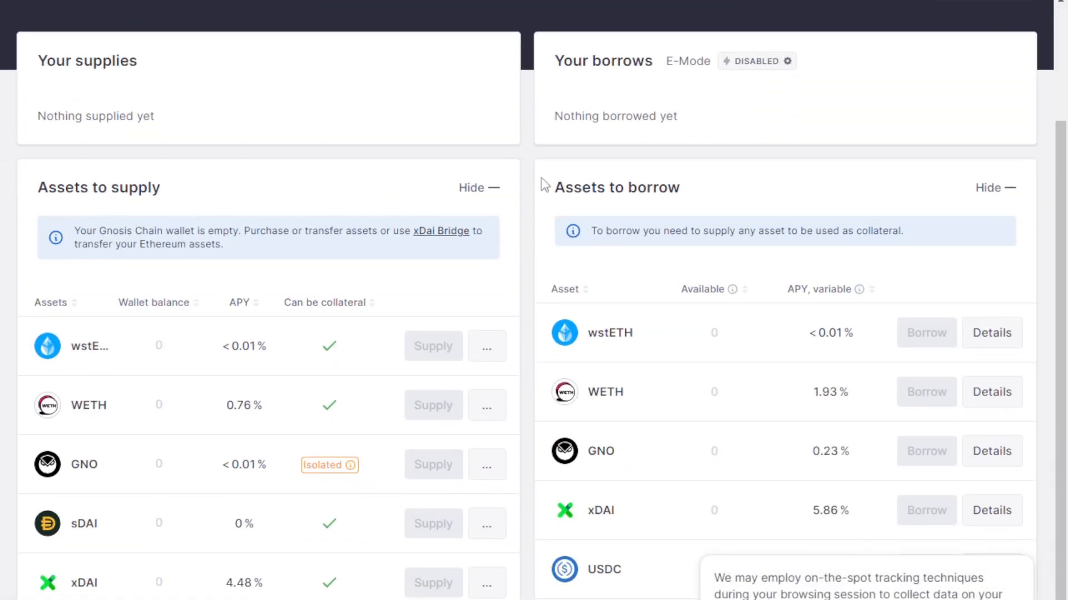
{"action": "scroll", "scroll_direction": "down", "scroll_amount": 3}
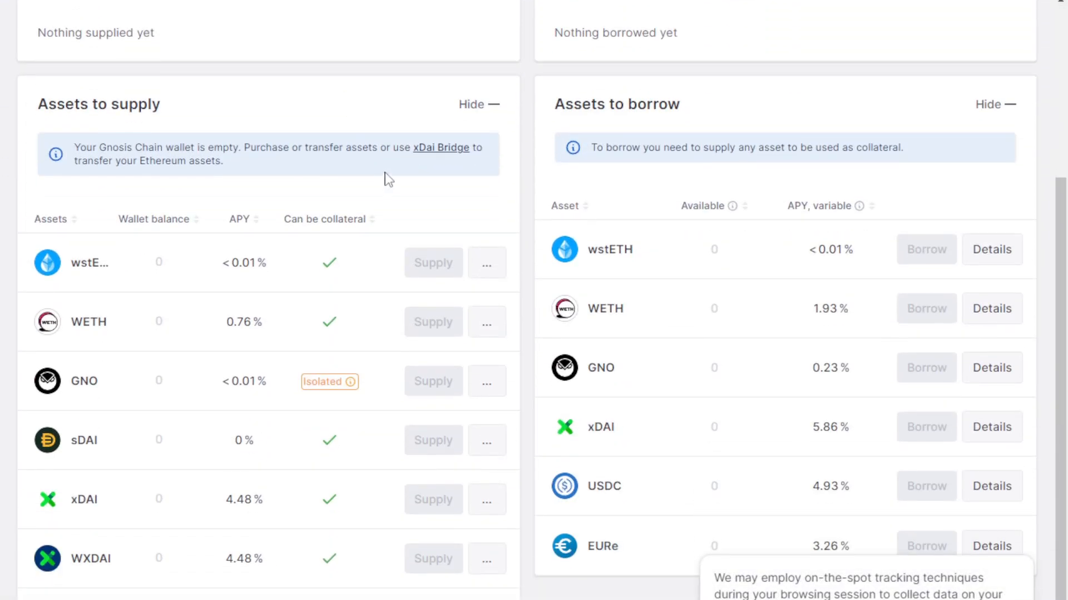
{"action": "scroll", "scroll_direction": "down", "scroll_amount": 3}
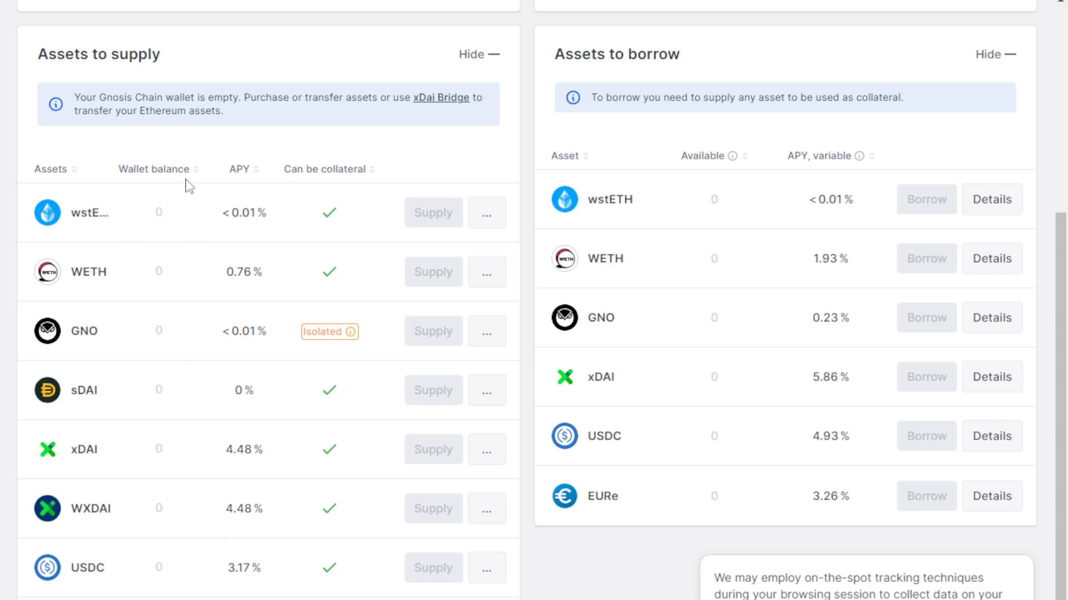
{"action": "mouse_move", "coordinate": [193, 581]}
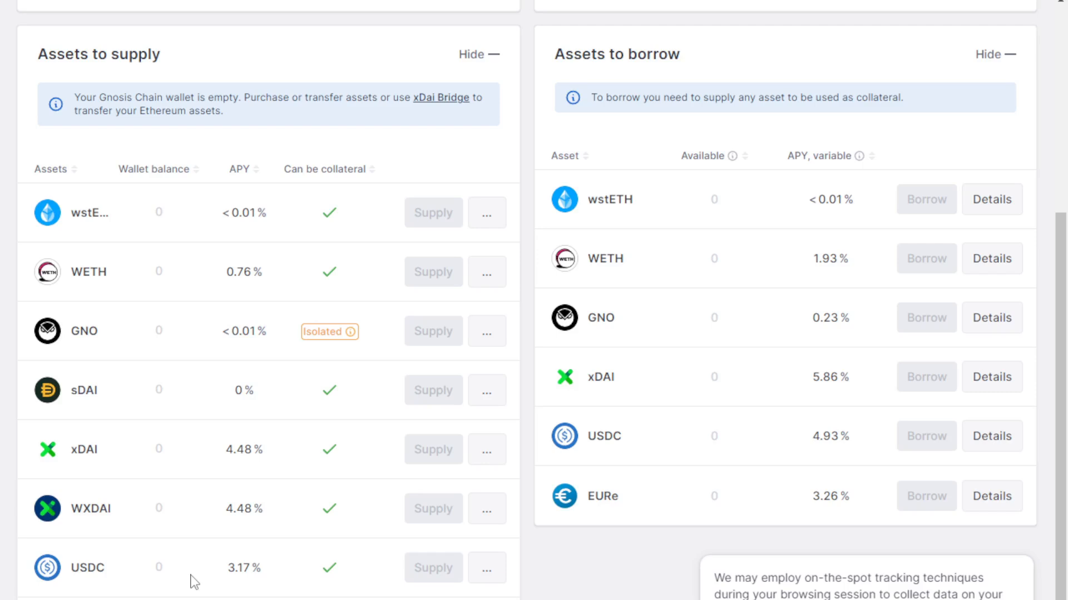
{"action": "mouse_move", "coordinate": [252, 203]}
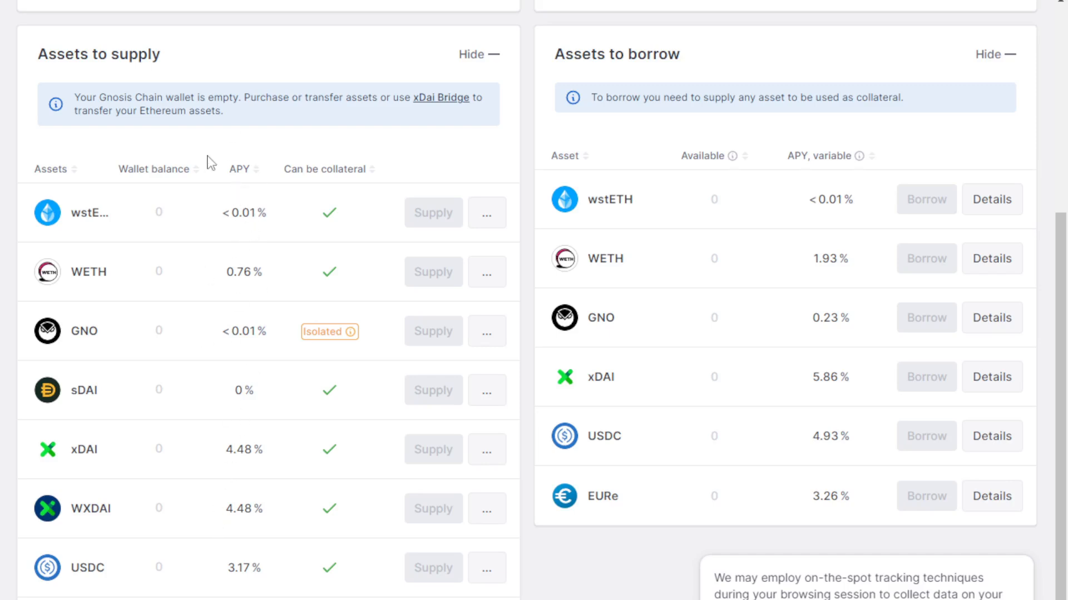
{"action": "mouse_move", "coordinate": [264, 271]}
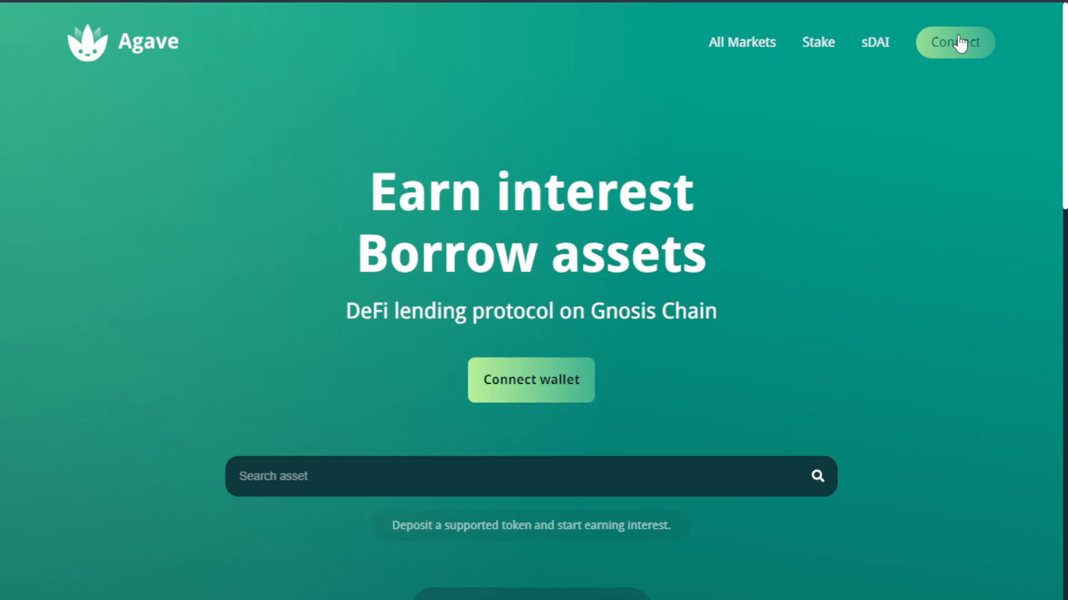
{"action": "mouse_move", "coordinate": [879, 190]}
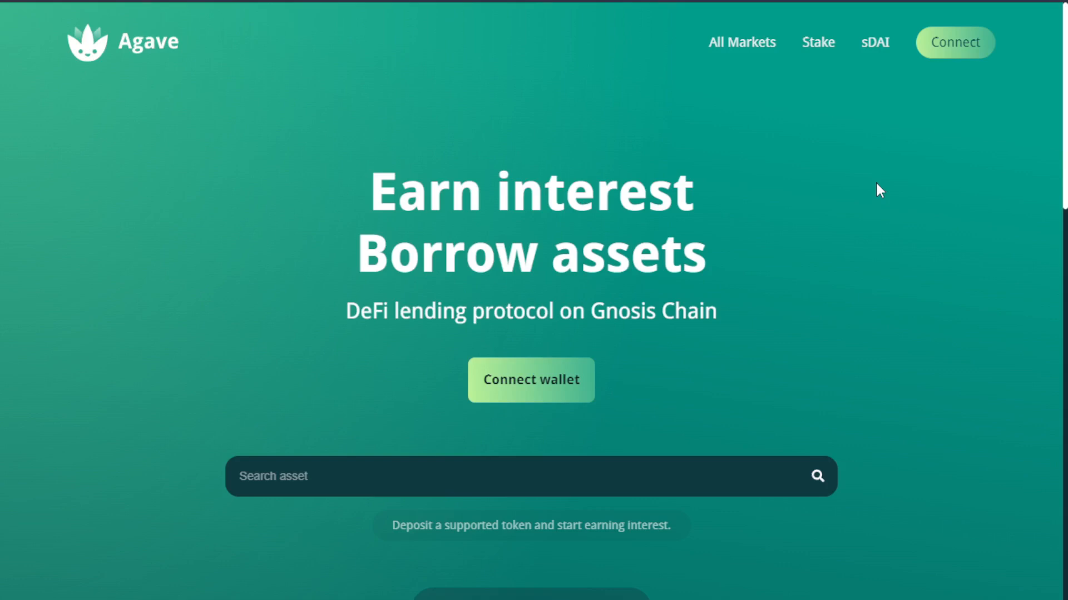
{"action": "mouse_move", "coordinate": [943, 89]}
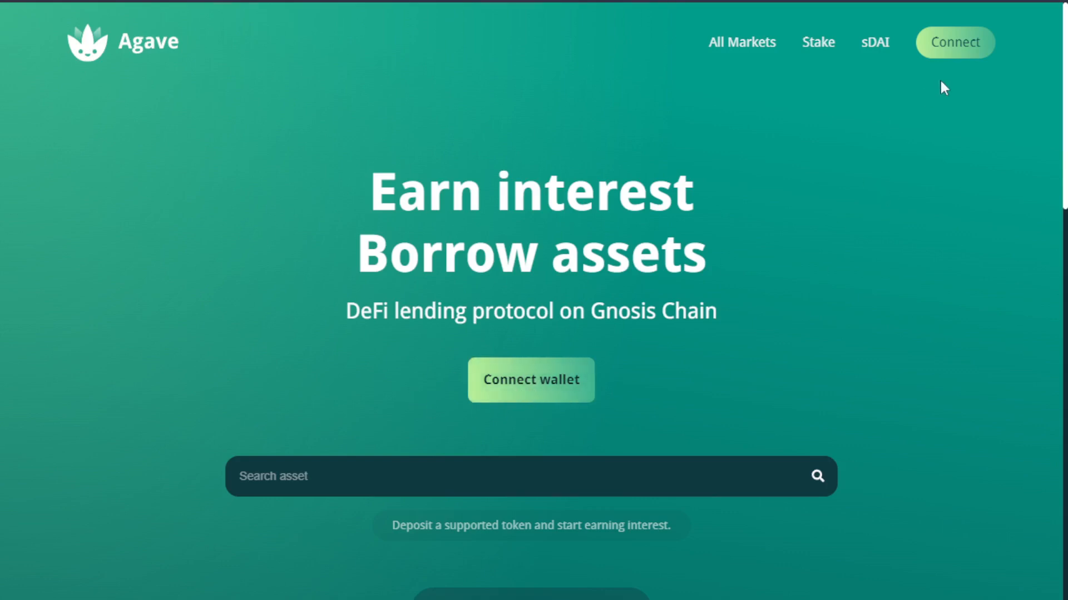
- Scroll Agave's homepage to the $12.48M market size and GNO, WXDAI, USDC, sDAI rates
{"action": "scroll", "scroll_direction": "down", "scroll_amount": 3}
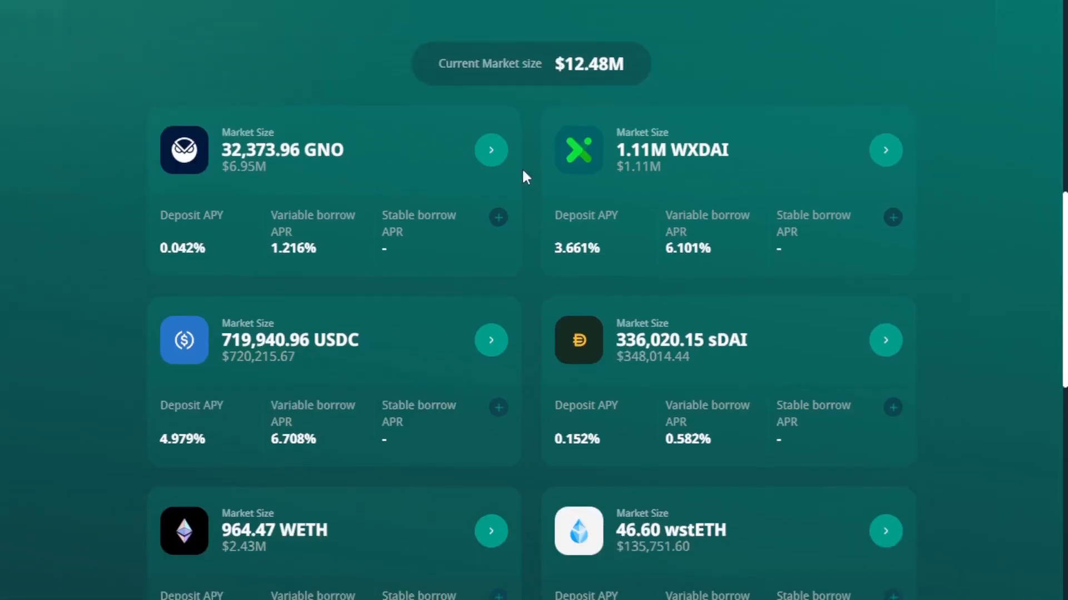
{"action": "scroll", "scroll_direction": "down", "scroll_amount": 3}
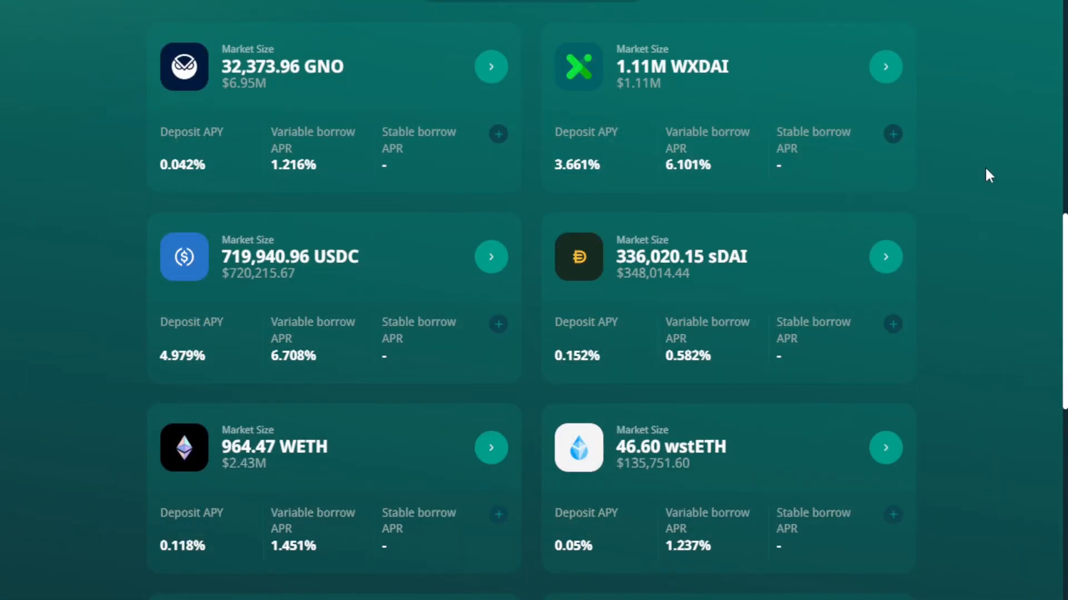
{"action": "scroll", "scroll_direction": "down", "scroll_amount": 3}
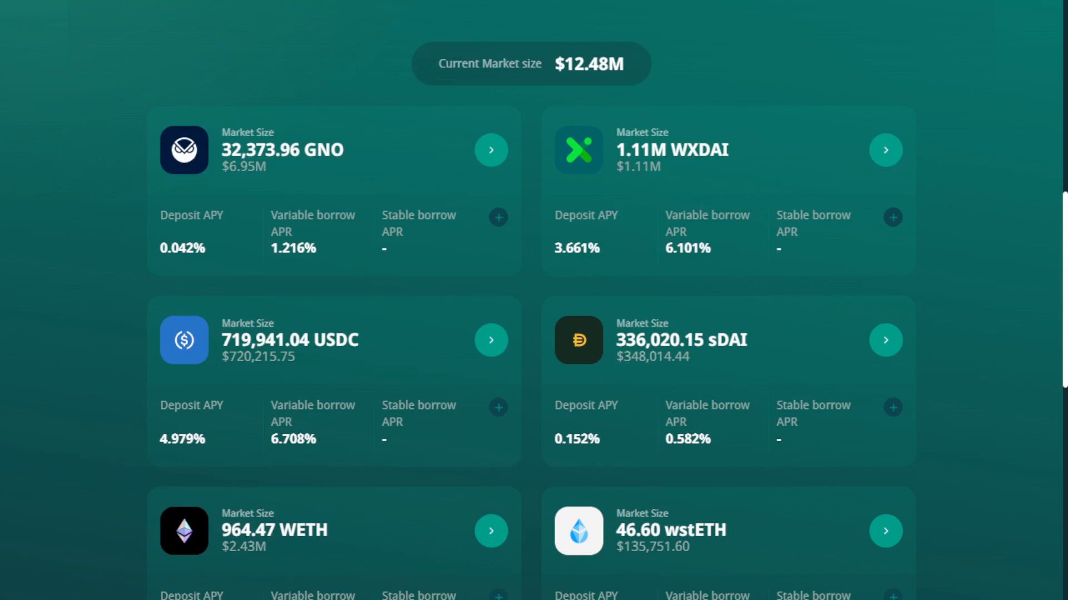
{"action": "mouse_move", "coordinate": [613, 453]}
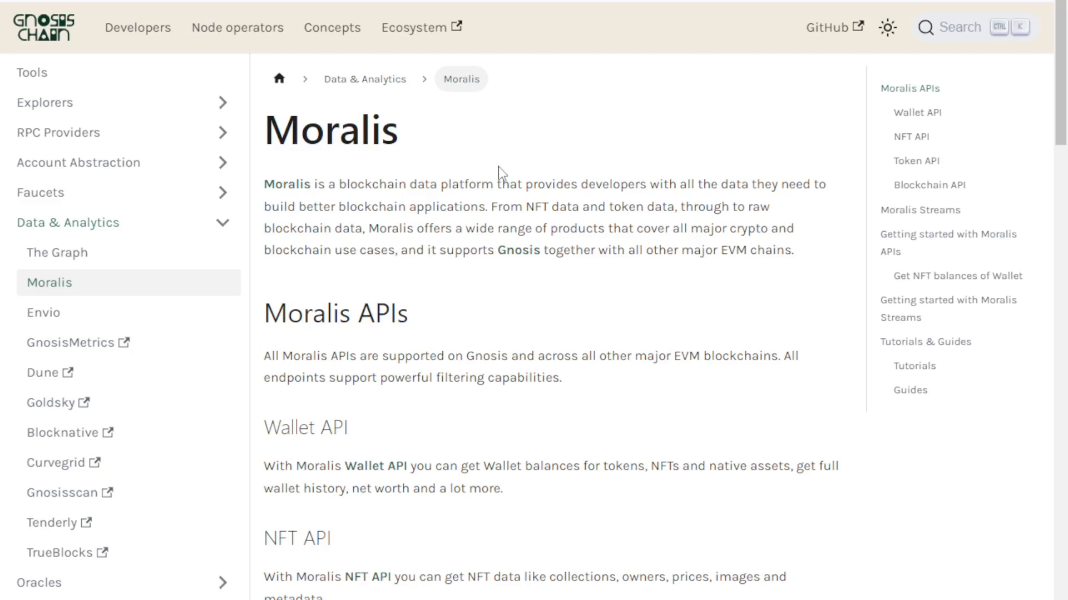
- Scroll the Moralis docs page down to the Get NFT balances of Wallet example
{"action": "scroll", "scroll_direction": "down", "scroll_amount": 3}
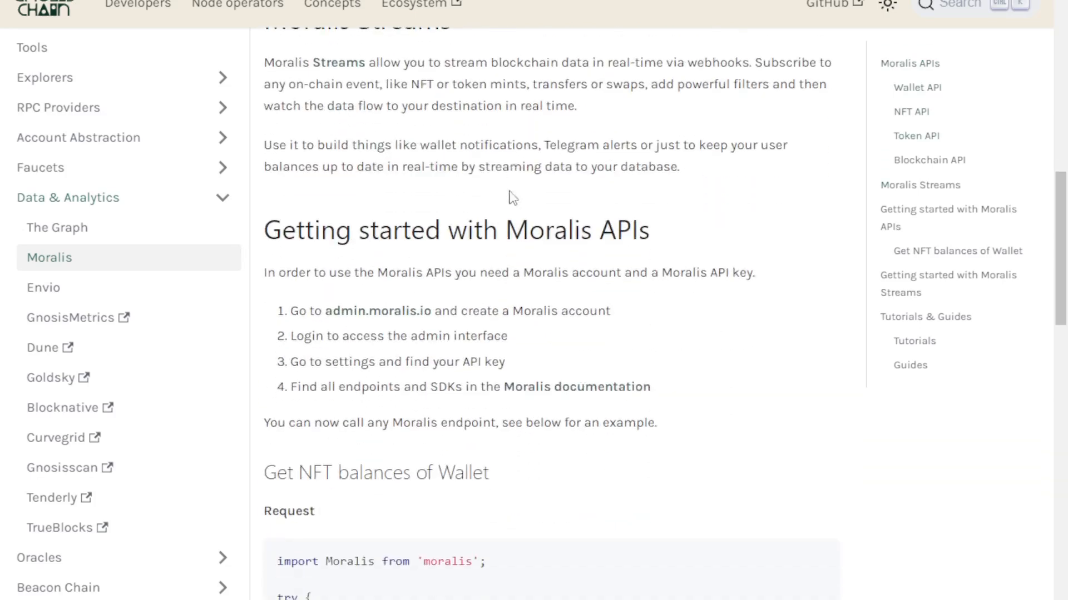
{"action": "scroll", "scroll_direction": "down", "scroll_amount": 3}
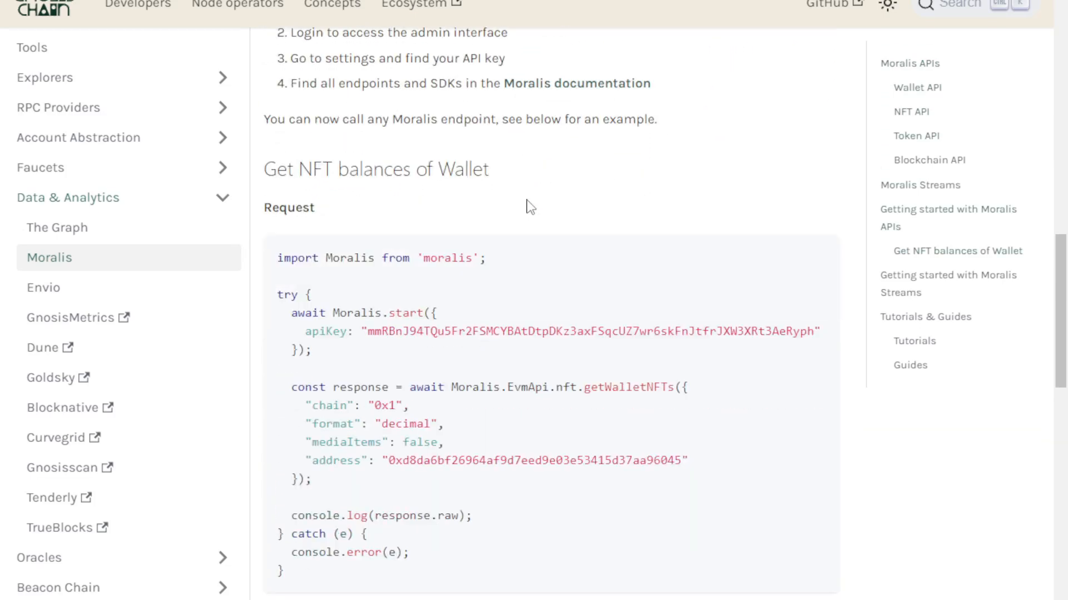
{"action": "scroll", "scroll_direction": "down", "scroll_amount": 3}
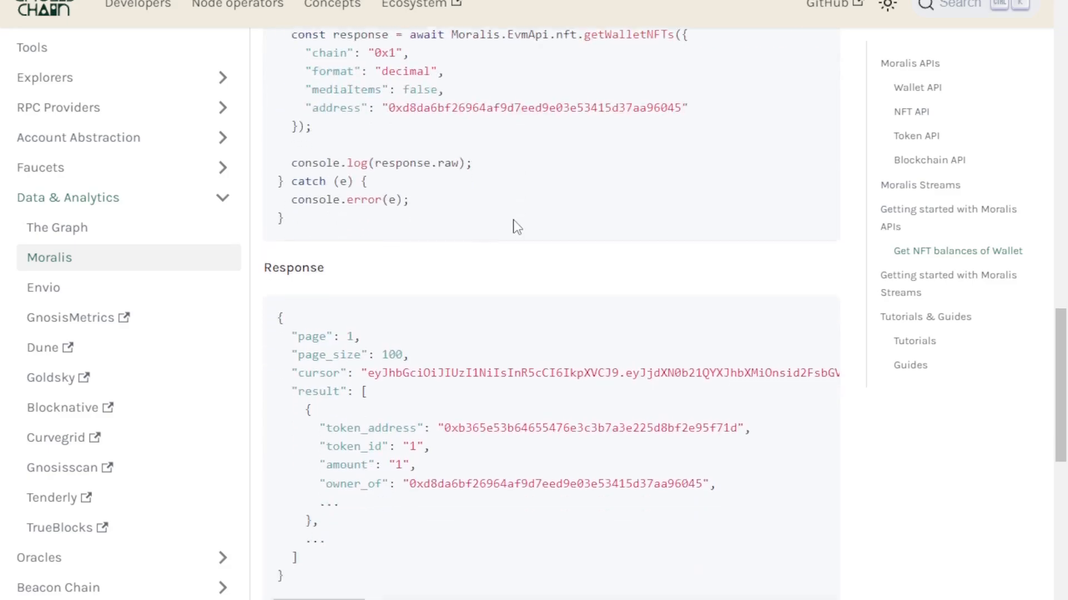